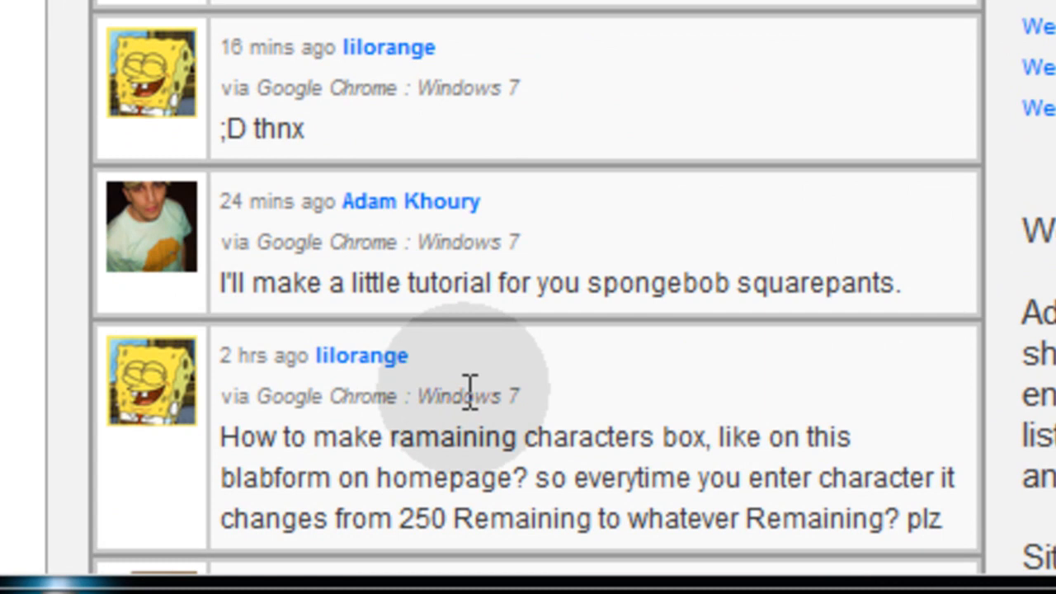
{"action": "mouse_move", "coordinate": [536, 405]}
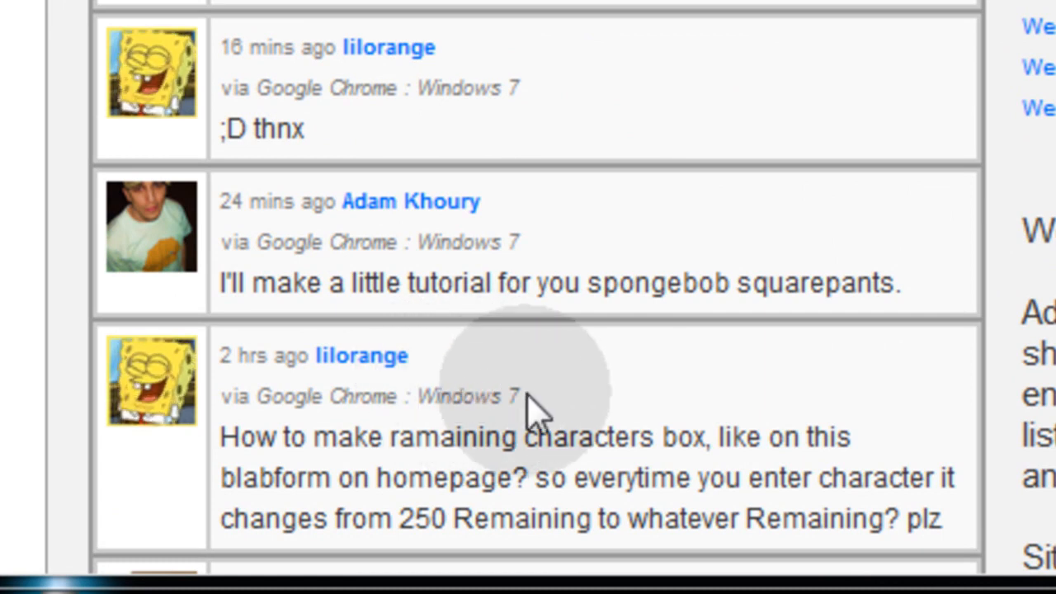
{"action": "mouse_move", "coordinate": [482, 495]}
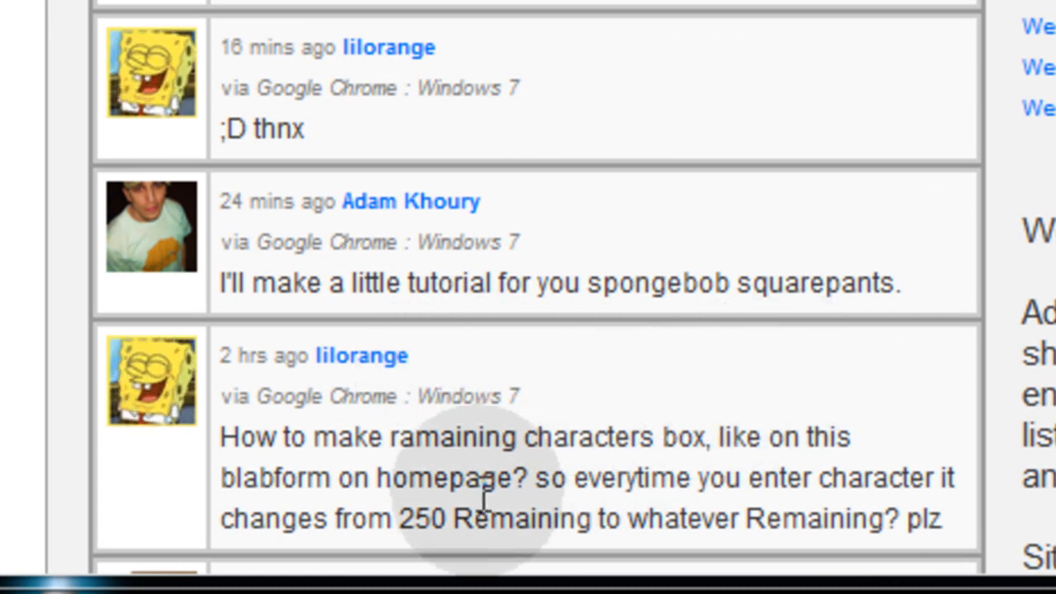
{"action": "mouse_move", "coordinate": [636, 487]}
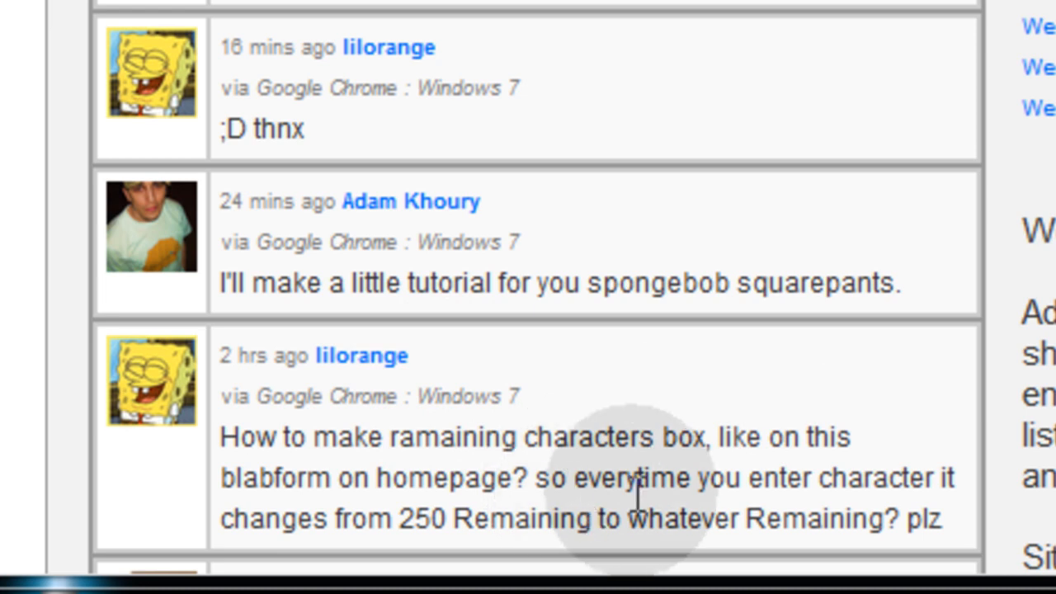
{"action": "mouse_move", "coordinate": [553, 561]}
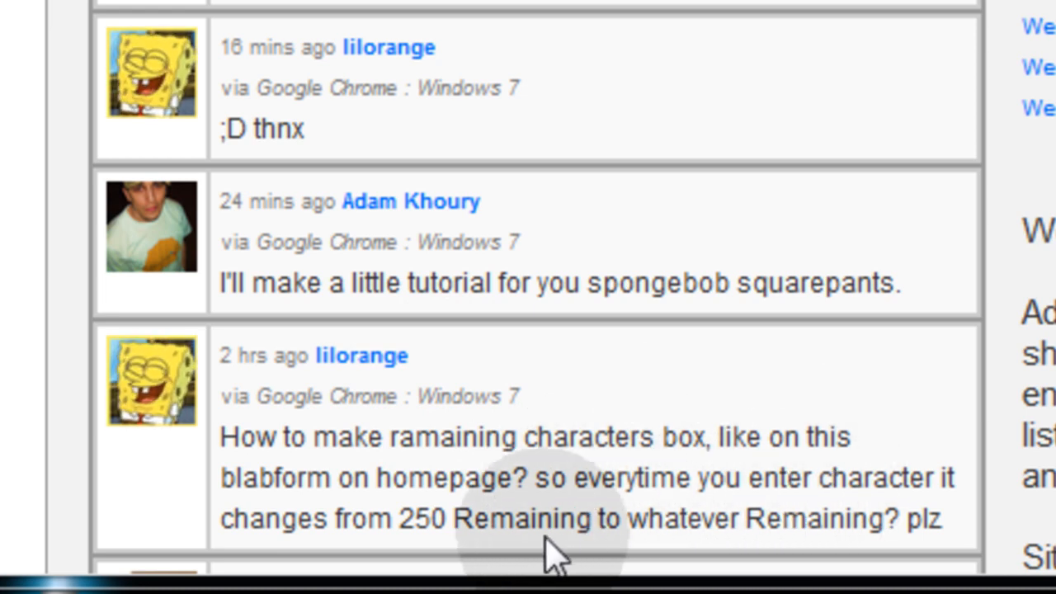
{"action": "mouse_move", "coordinate": [828, 527]}
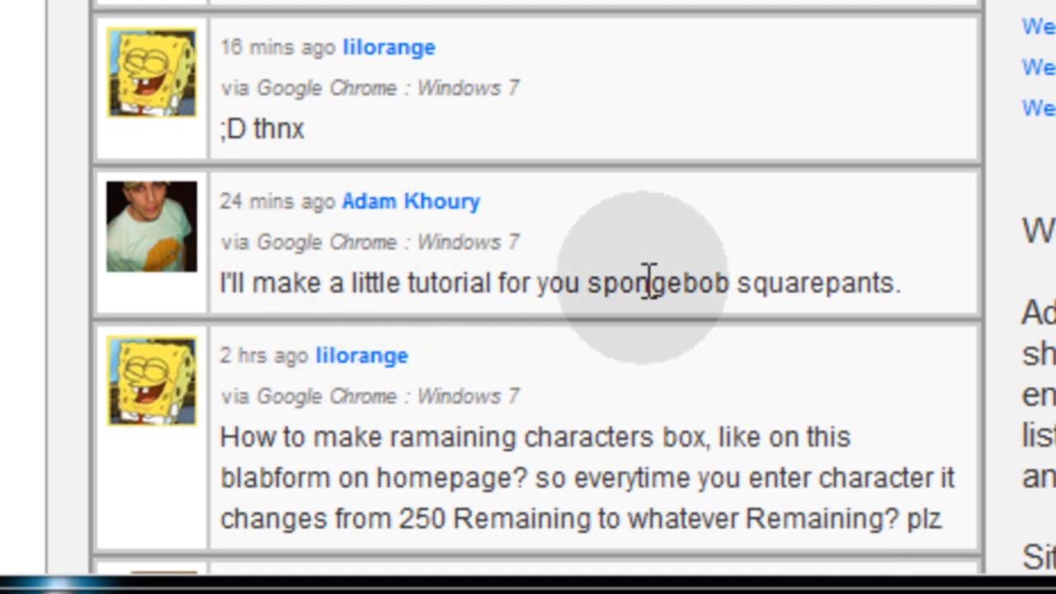
{"action": "mouse_move", "coordinate": [503, 339]}
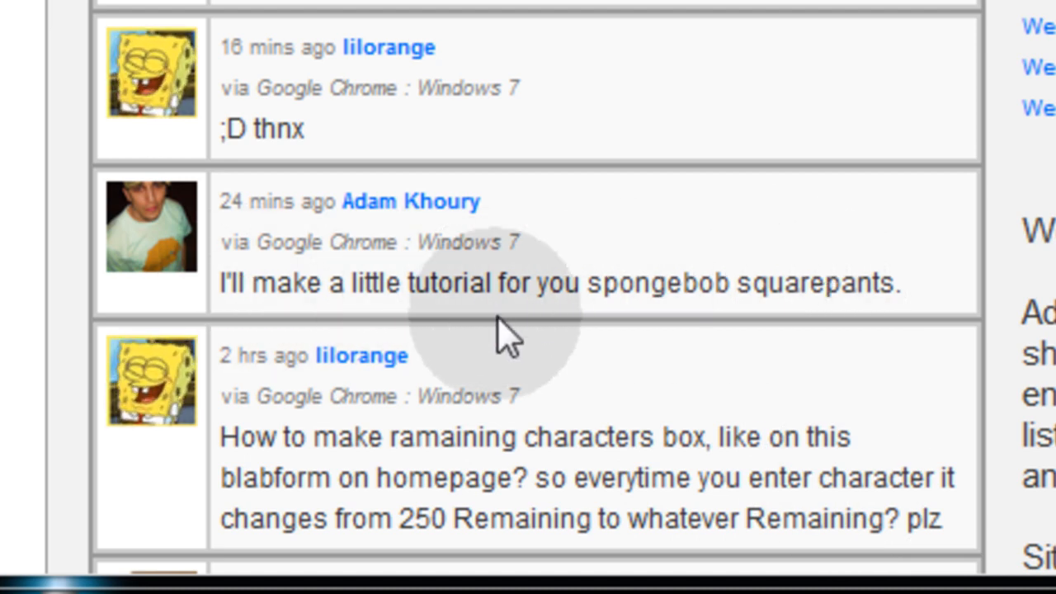
Type filler text ('rwer wer werwerwe...') into the Blab box until Remaining reads 190
{"action": "scroll", "scroll_direction": "down", "scroll_amount": 3}
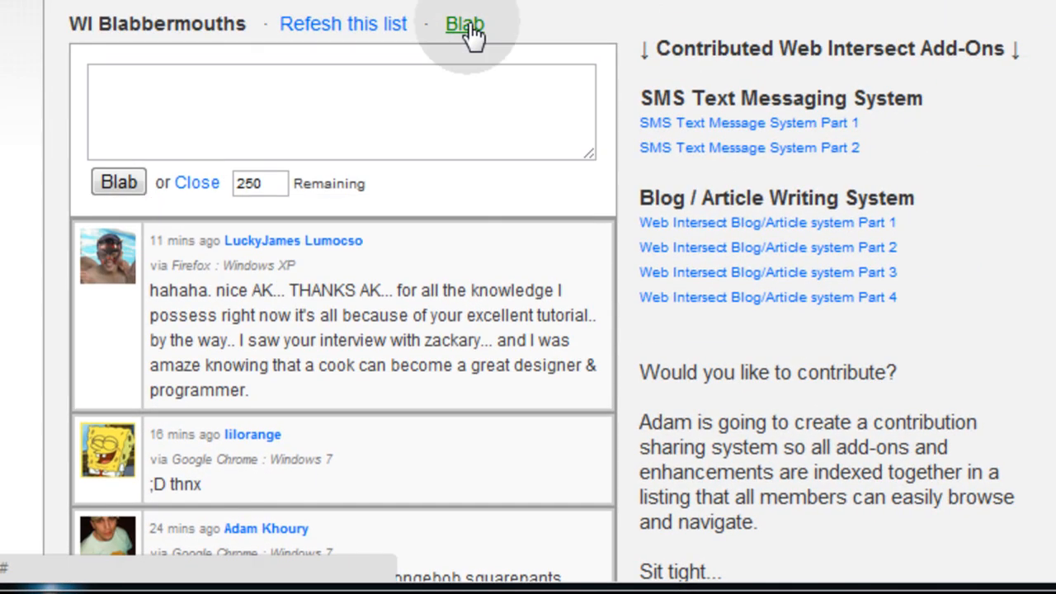
{"action": "type", "text": "rwer"}
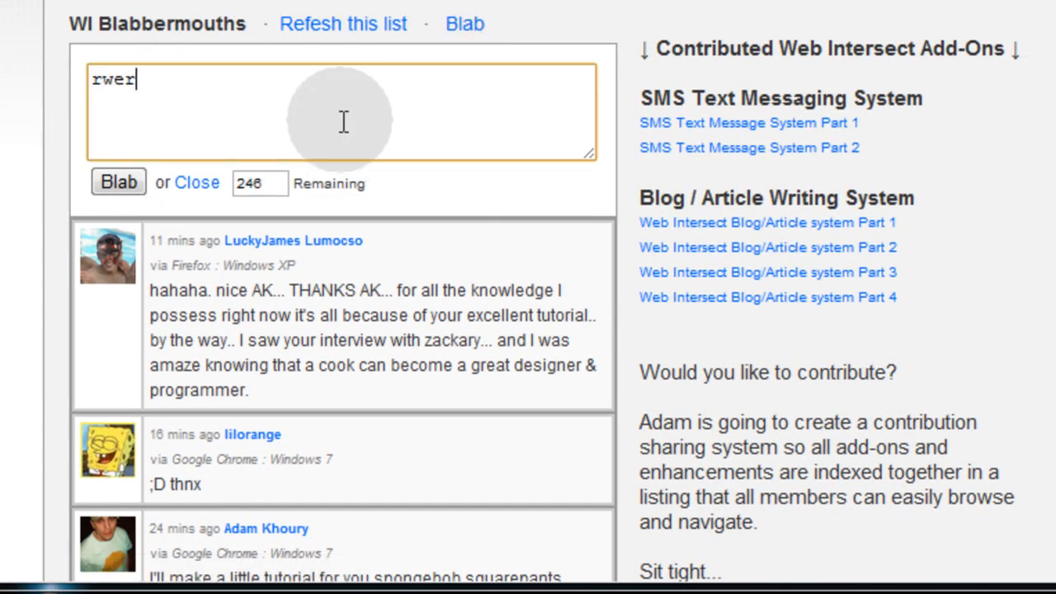
{"action": "type", "text": "wer"}
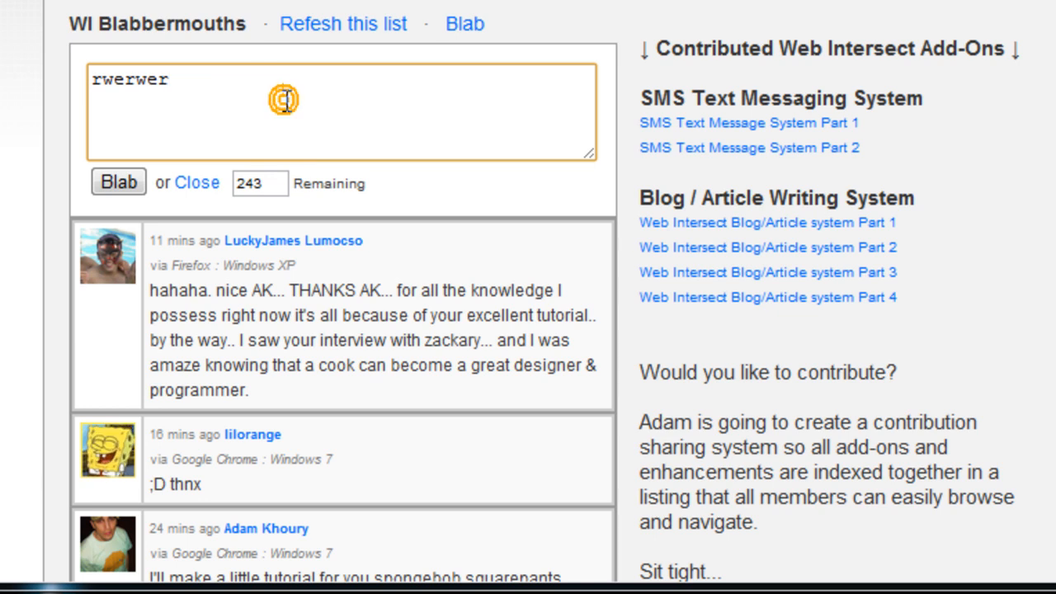
{"action": "type", "text": "werwerwe werwerwe"}
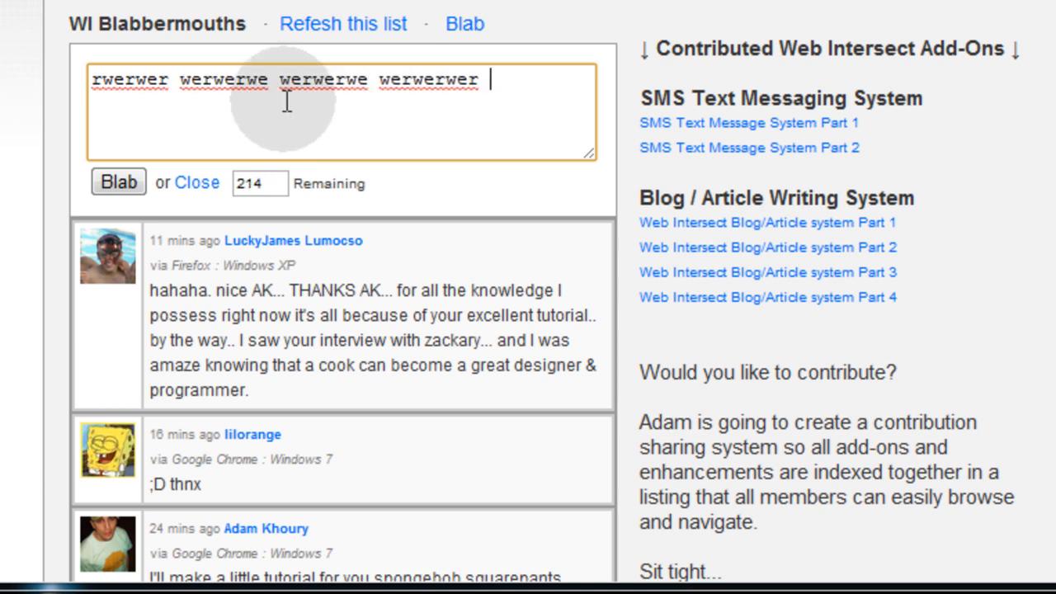
{"action": "type", "text": "werwerwerwe werwerwerwer"}
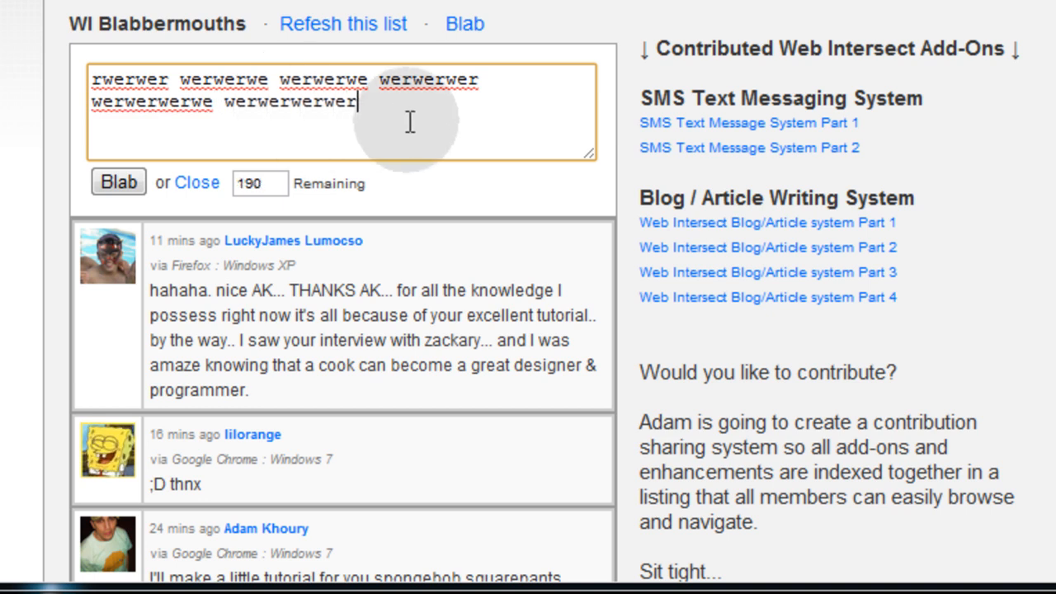
{"action": "type", "text": "werwrwerw"}
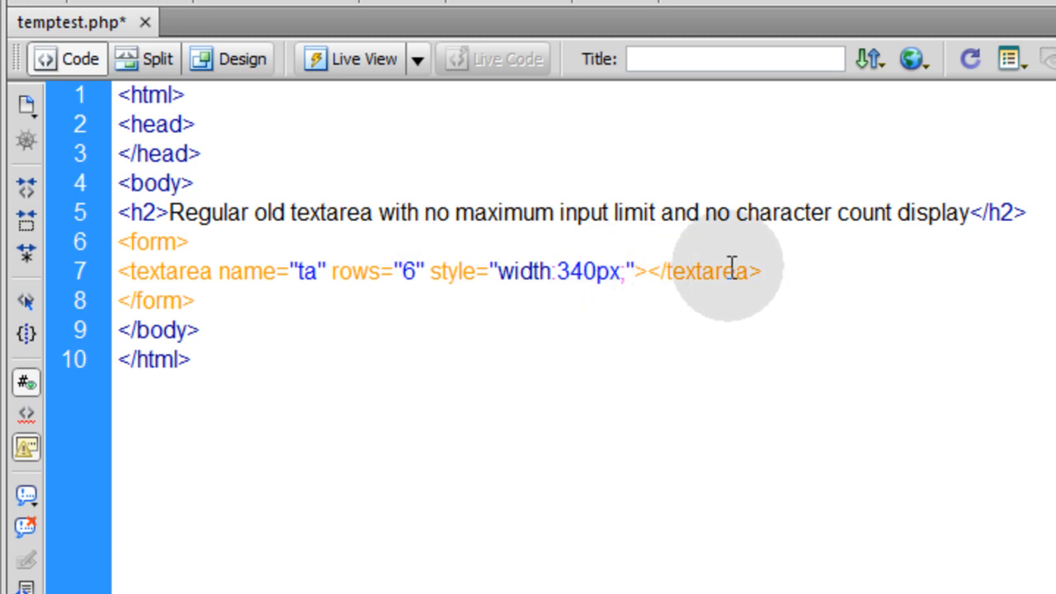
Place the cursor in the textarea tag of temptest.php to begin adding attributes
{"action": "left_click", "coordinate": [630, 271]}
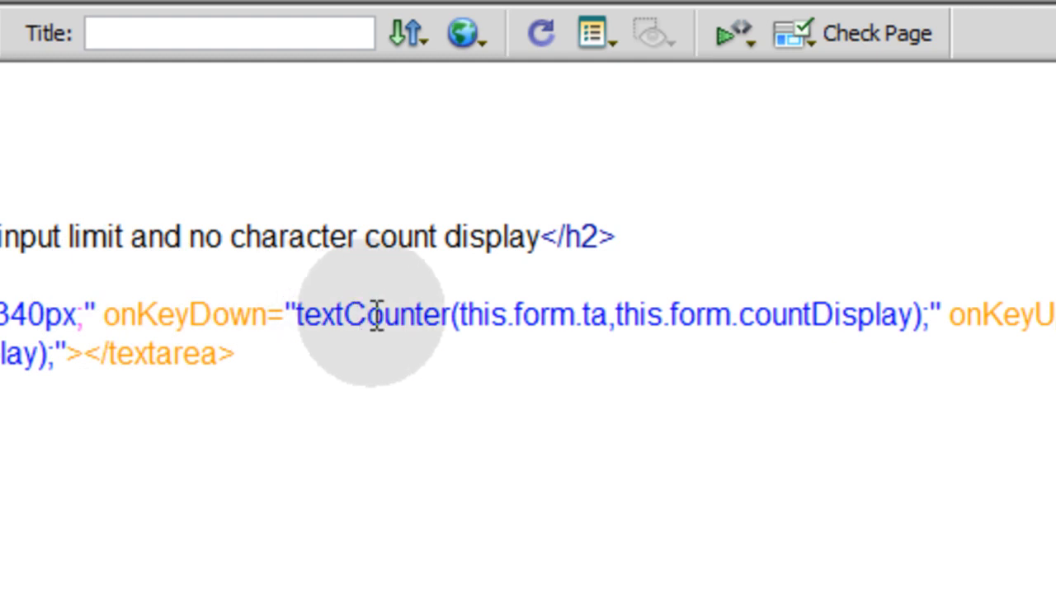
Review the onKeyDown/onKeyUp textCounter calls and fix the comma between this.form.ta and this.form.countDisplay
{"action": "double_click", "coordinate": [372, 315]}
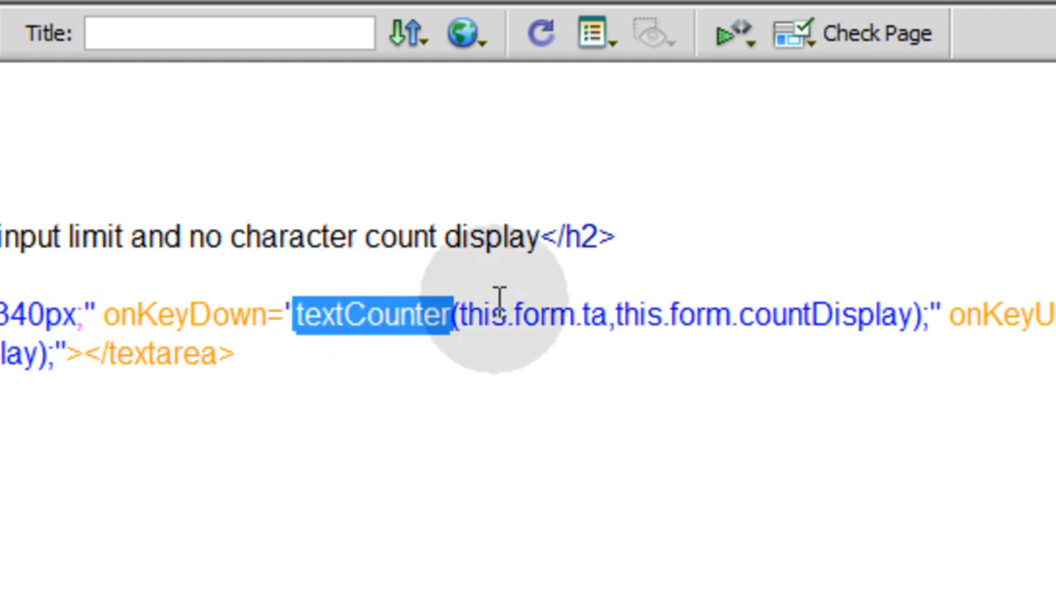
{"action": "mouse_move", "coordinate": [492, 333]}
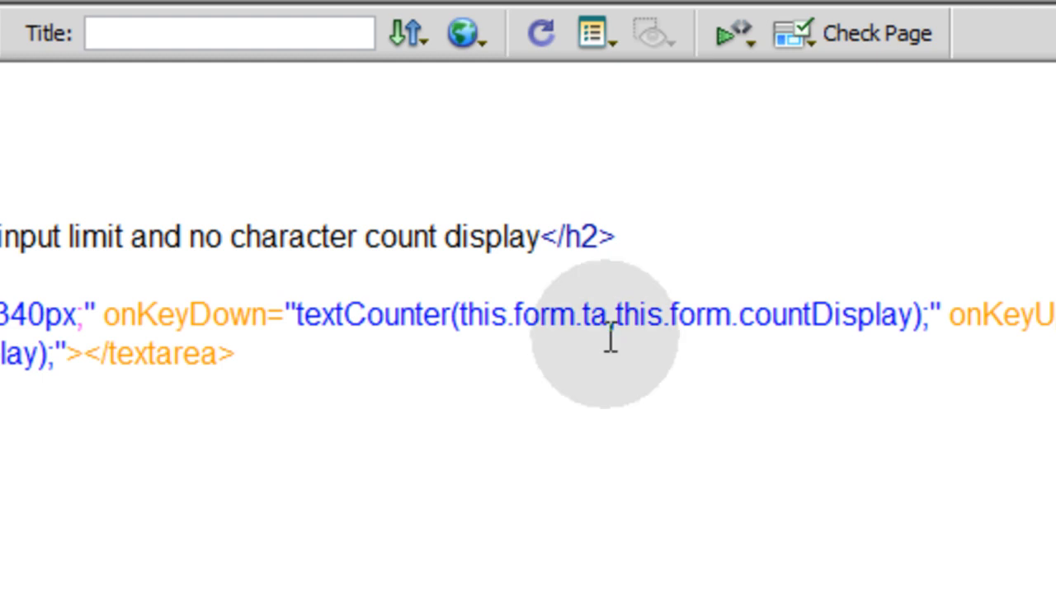
{"action": "left_click", "coordinate": [612, 317]}
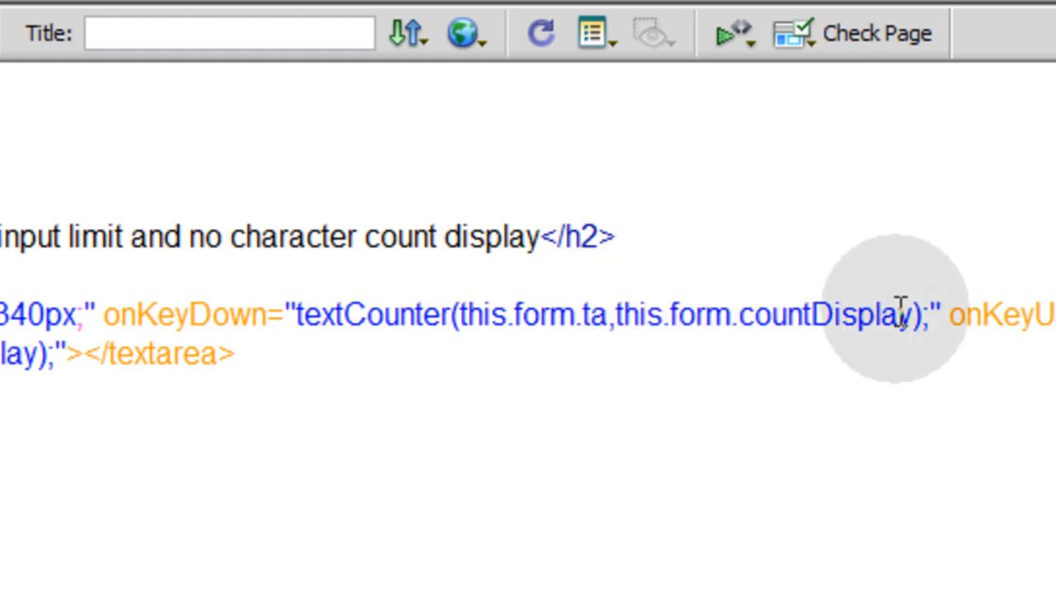
{"action": "mouse_move", "coordinate": [284, 360]}
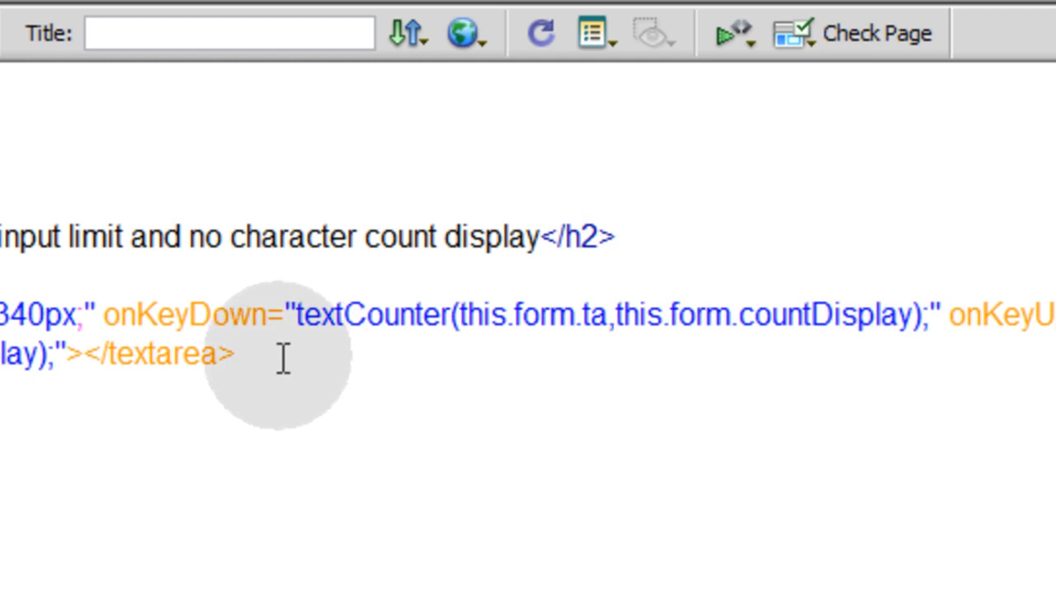
{"action": "left_click", "coordinate": [614, 316]}
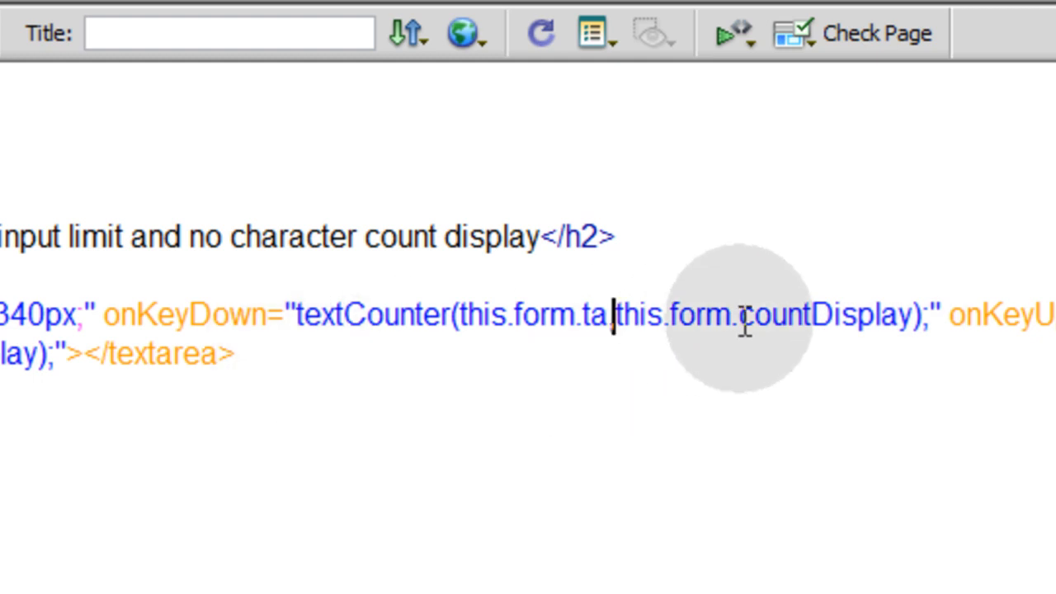
{"action": "type", "text": ","}
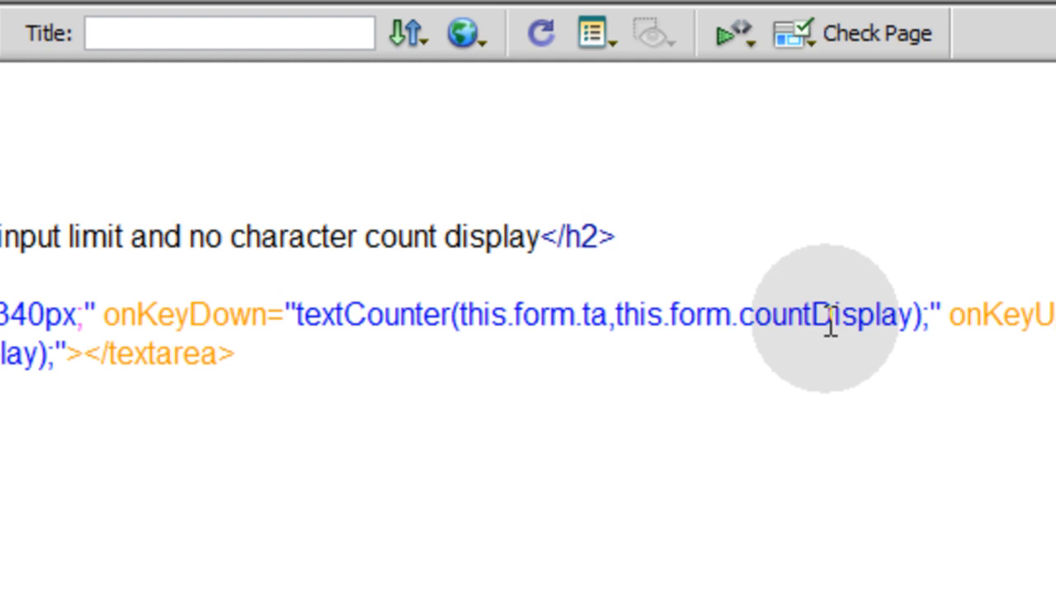
{"action": "left_click", "coordinate": [612, 313]}
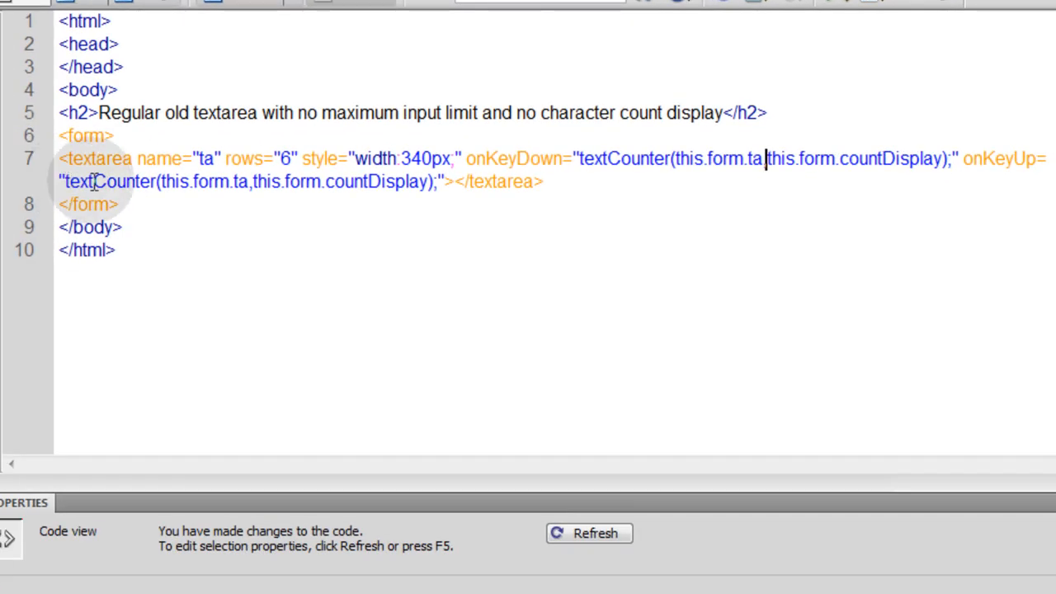
{"action": "double_click", "coordinate": [108, 182]}
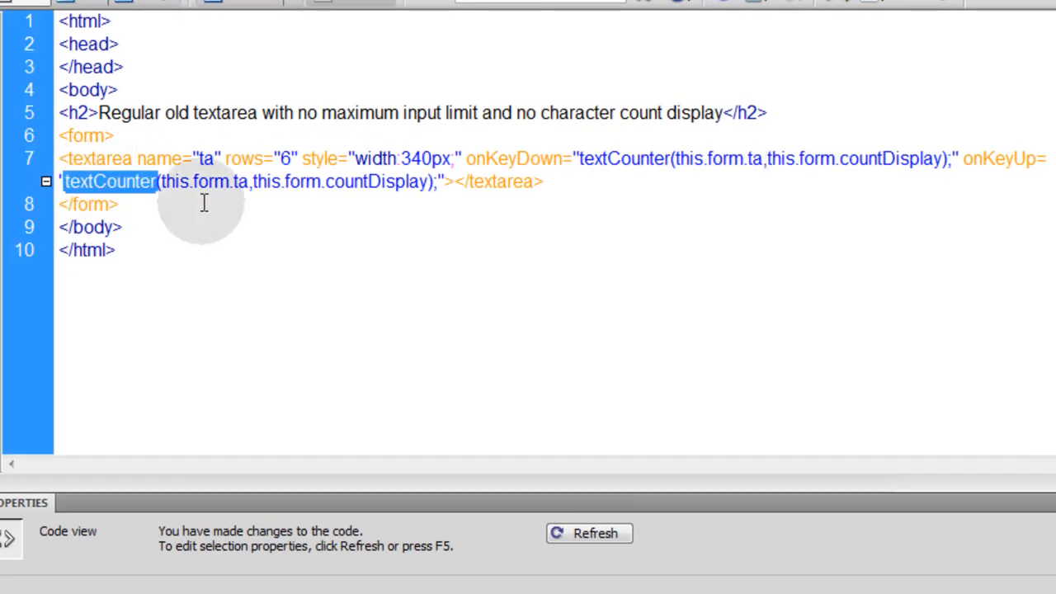
{"action": "mouse_move", "coordinate": [174, 181]}
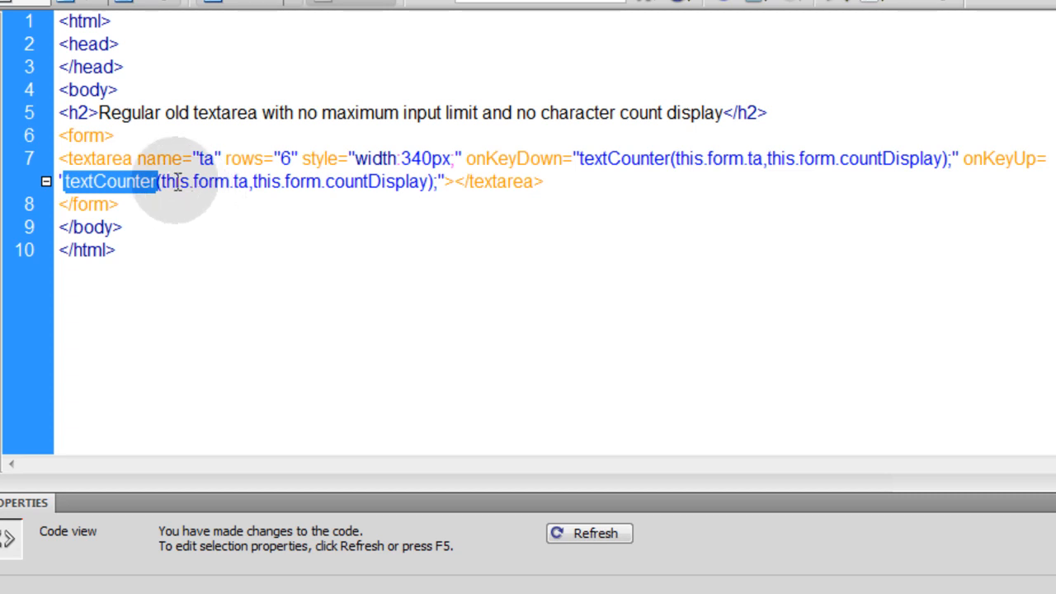
{"action": "mouse_move", "coordinate": [271, 191]}
{"action": "type", "text": "<br>"}
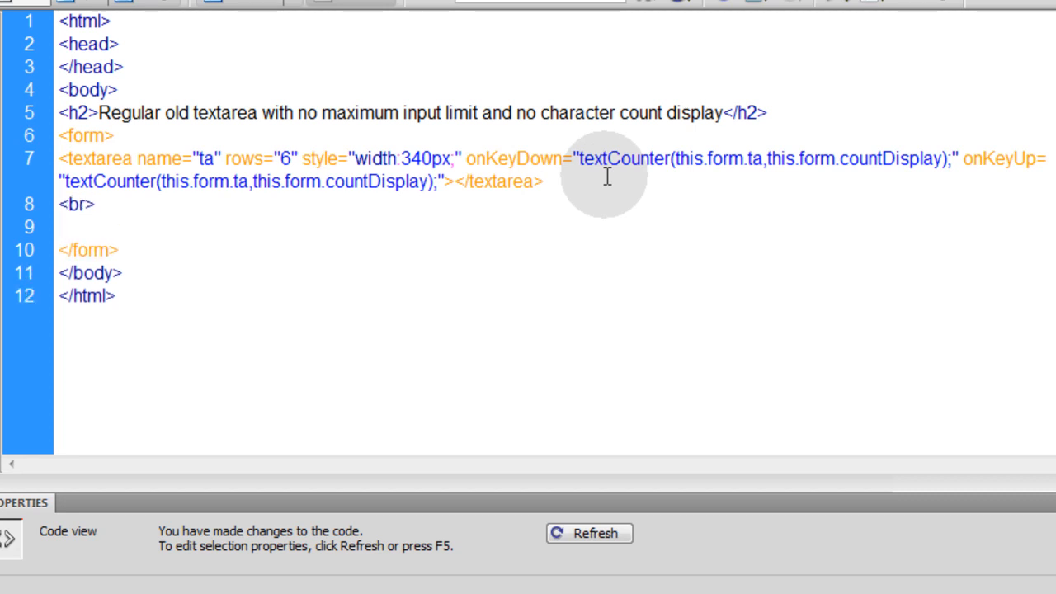
Add a readonly text input countDisplay, size 3, maxlength 3, value 250, labelled Characters Remaining
{"action": "type", "text": "<input readonly type=\"text\" name=\"countDisplay\" size=\"3\" maxlength=\"3\" value=\"250\"> Characters Remaining"}
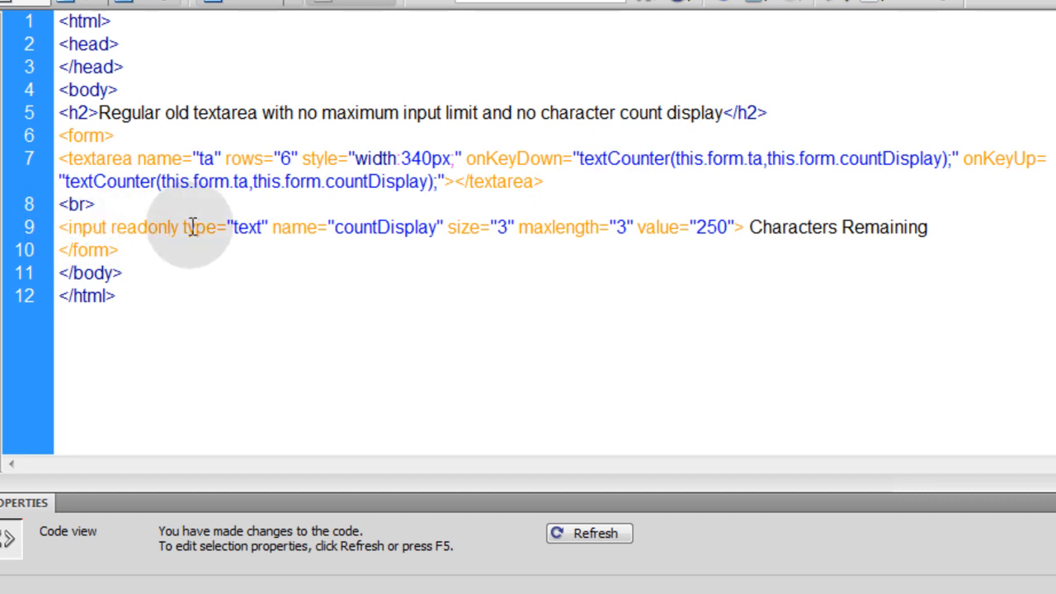
{"action": "double_click", "coordinate": [386, 228]}
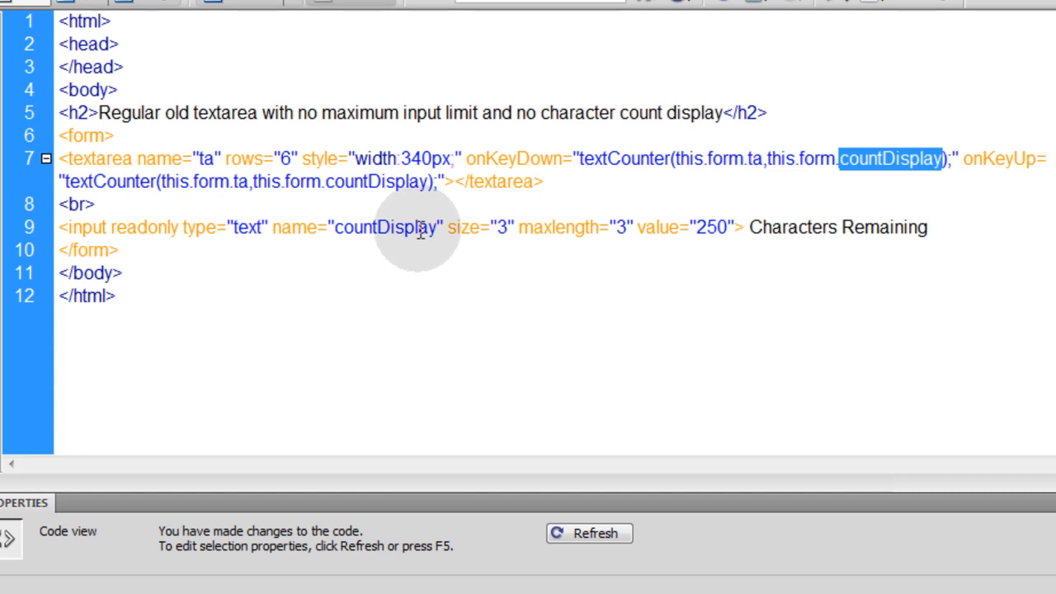
{"action": "mouse_move", "coordinate": [570, 233]}
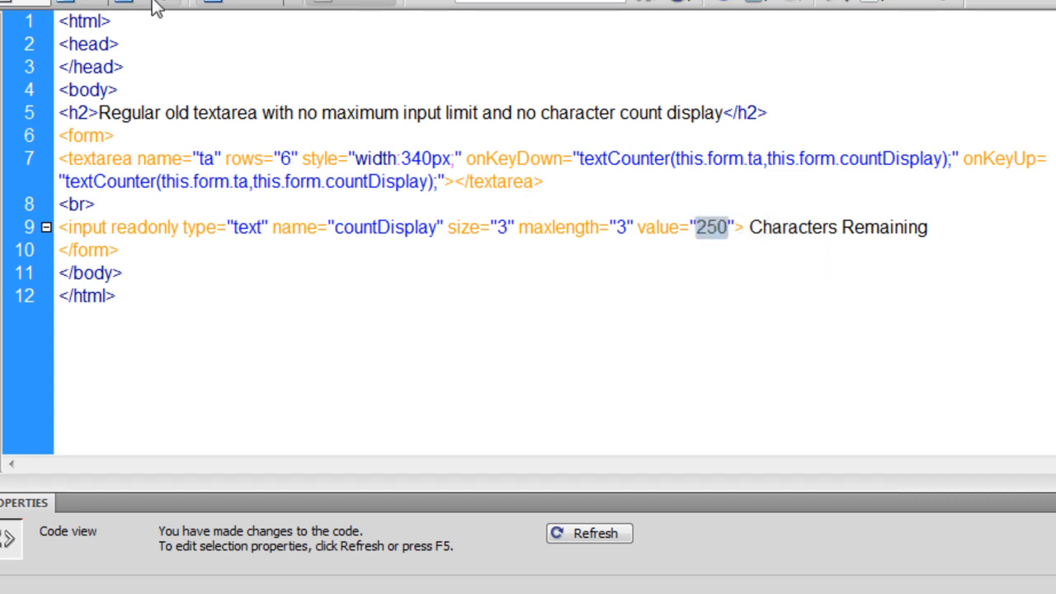
Check the textarea and counter layout in Design view and return to Code view
{"action": "left_click", "coordinate": [189, 145]}
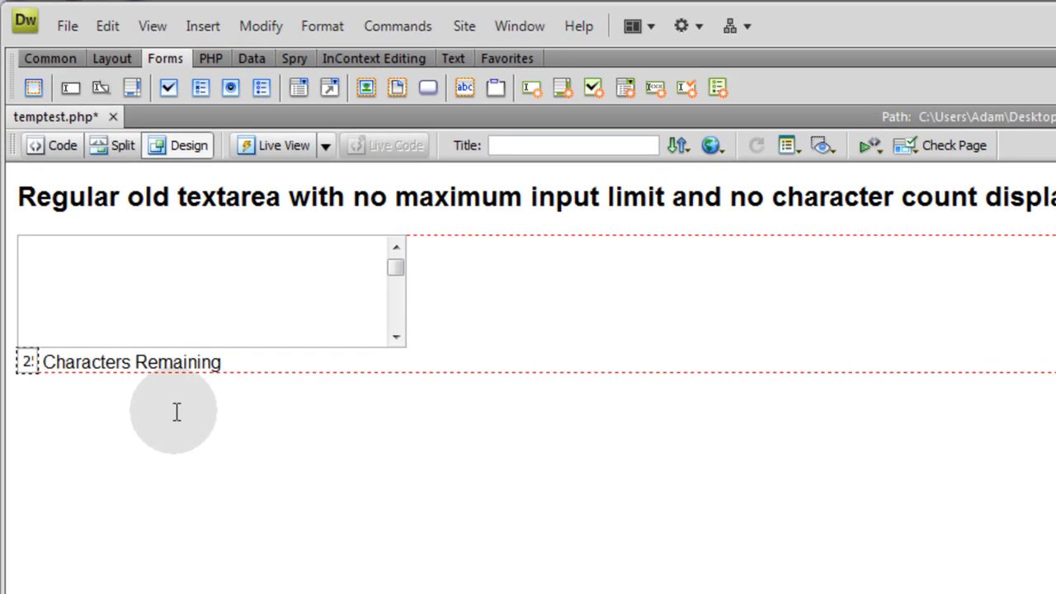
{"action": "left_click", "coordinate": [182, 312]}
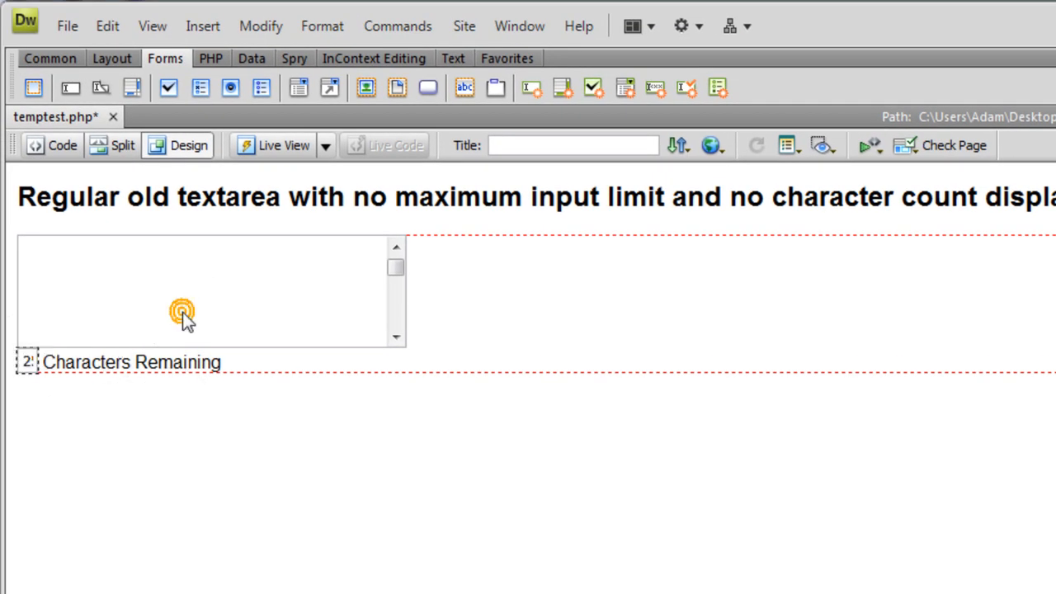
{"action": "left_click", "coordinate": [51, 145]}
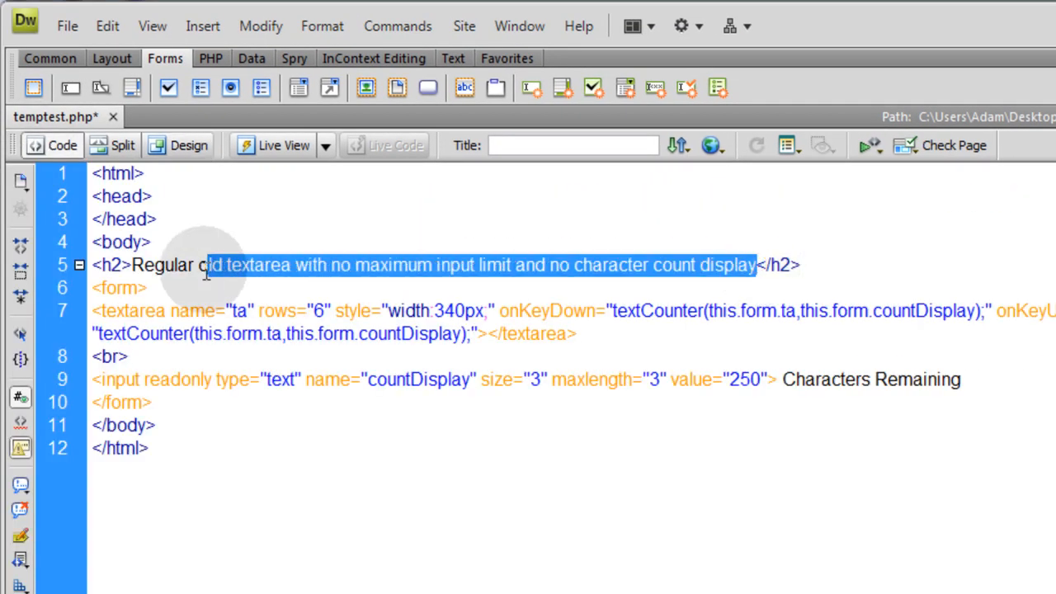
Replace the h2 text with 'Javascript enabled textarea for limiting and counting characters' and review the readonly text input
{"action": "type", "text": "Javascript enabled textarea for limiting and counting characters"}
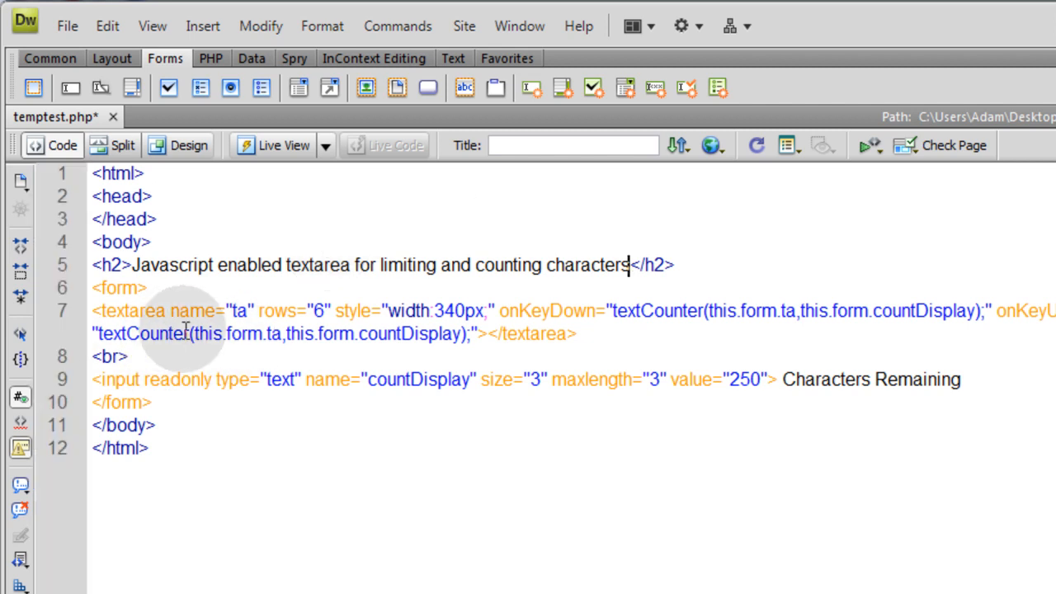
{"action": "mouse_move", "coordinate": [561, 310]}
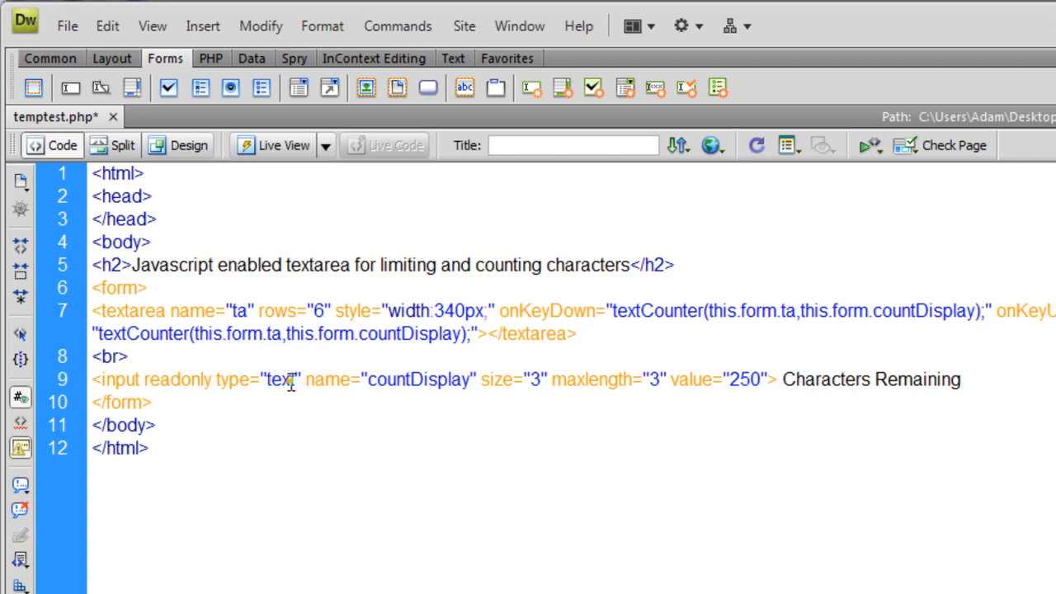
{"action": "double_click", "coordinate": [419, 378]}
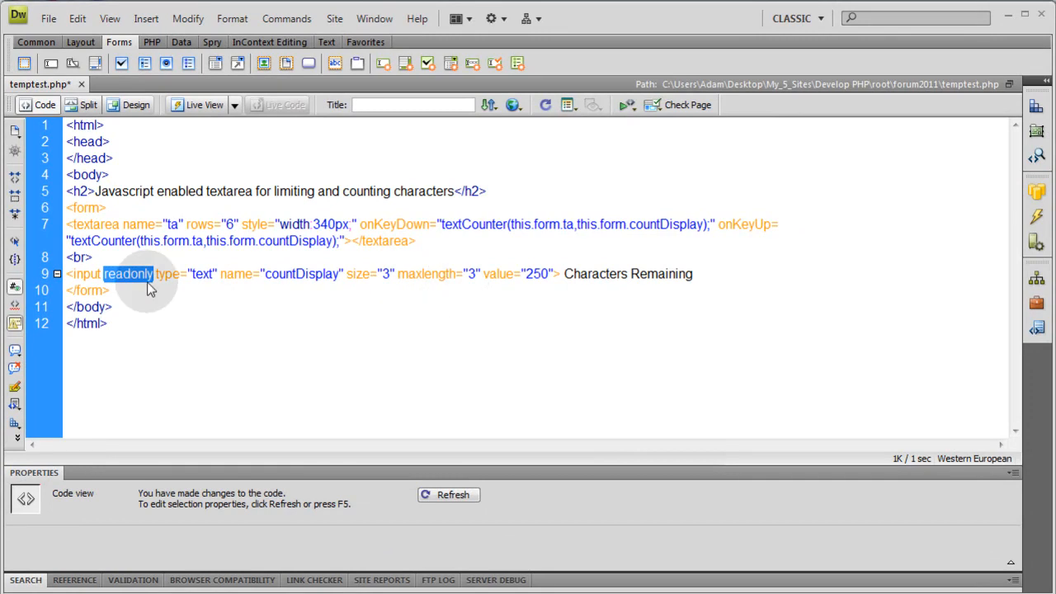
{"action": "left_click", "coordinate": [109, 142]}
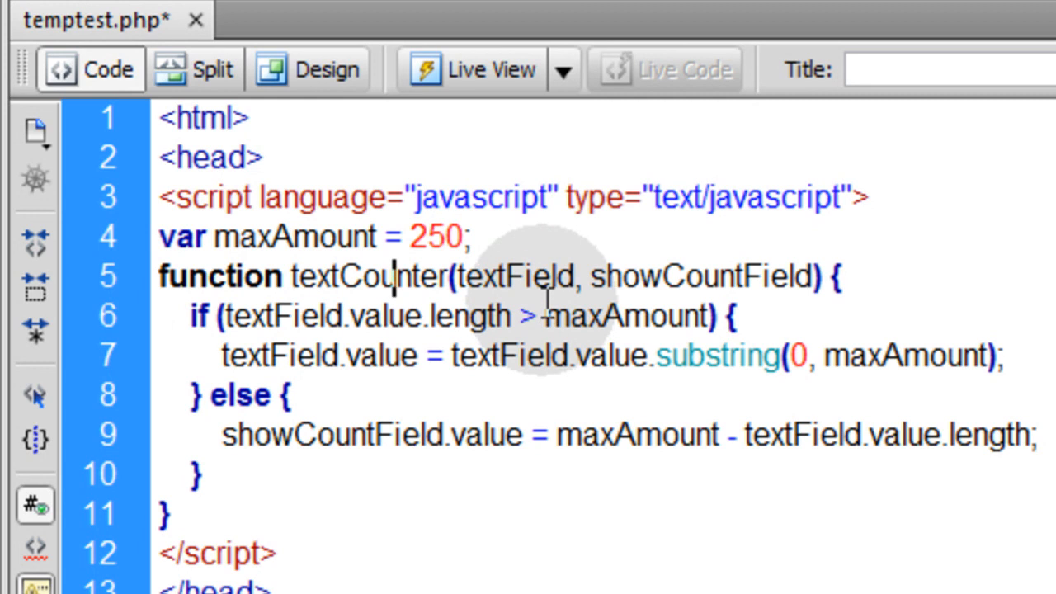
{"action": "mouse_move", "coordinate": [541, 306]}
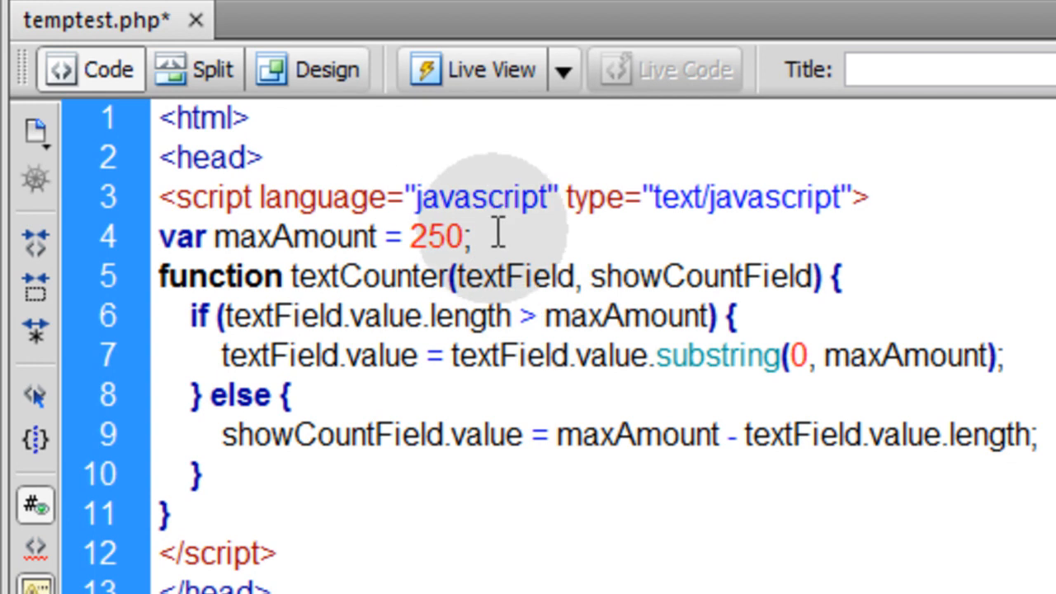
Point out the maxAmount = 250 character limit in the head script
{"action": "left_click", "coordinate": [289, 315]}
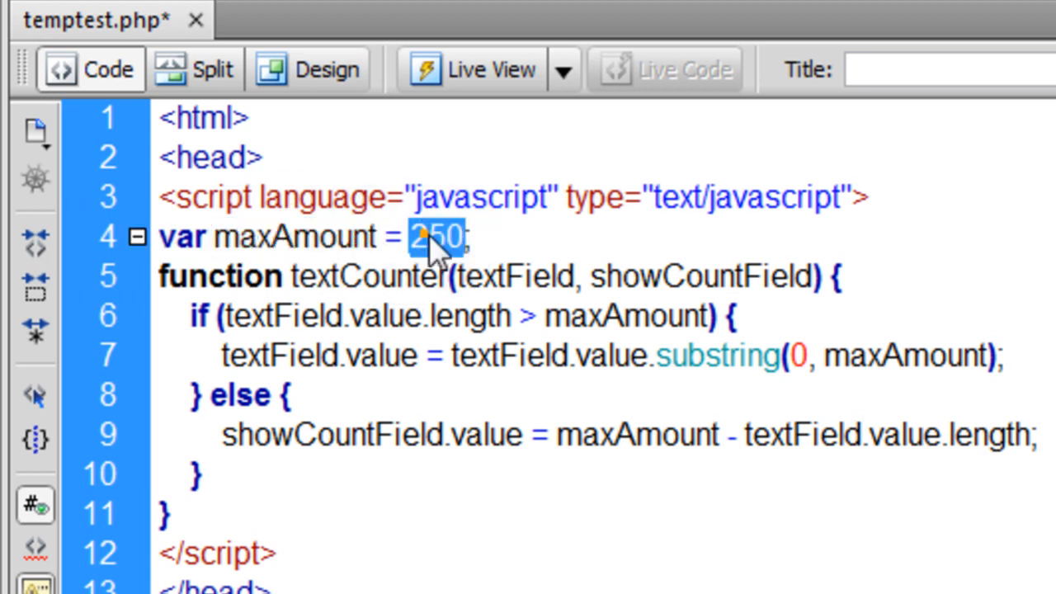
{"action": "mouse_move", "coordinate": [581, 342]}
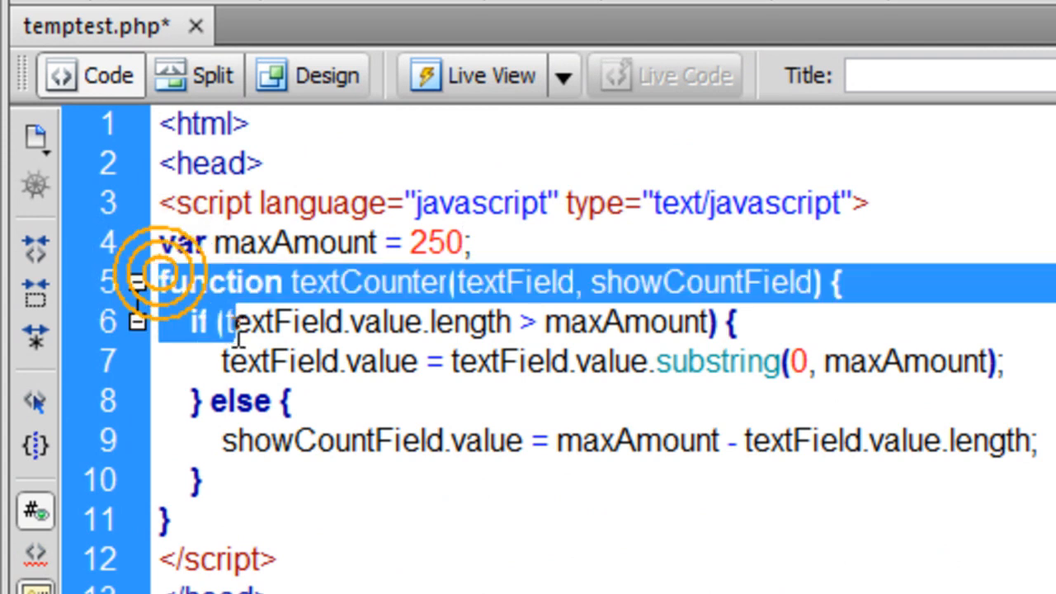
{"action": "double_click", "coordinate": [366, 280]}
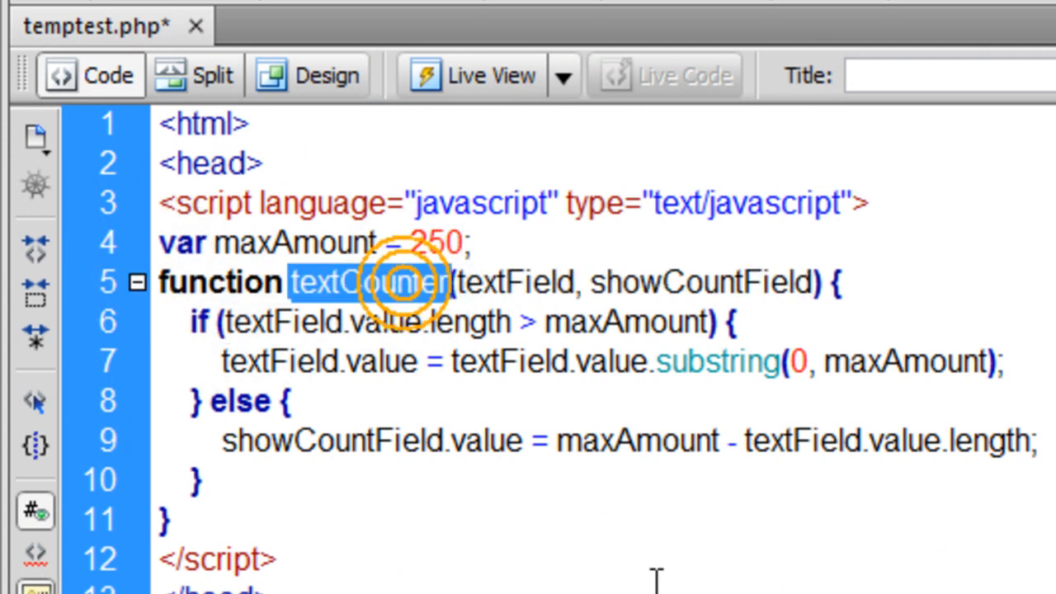
{"action": "double_click", "coordinate": [366, 281]}
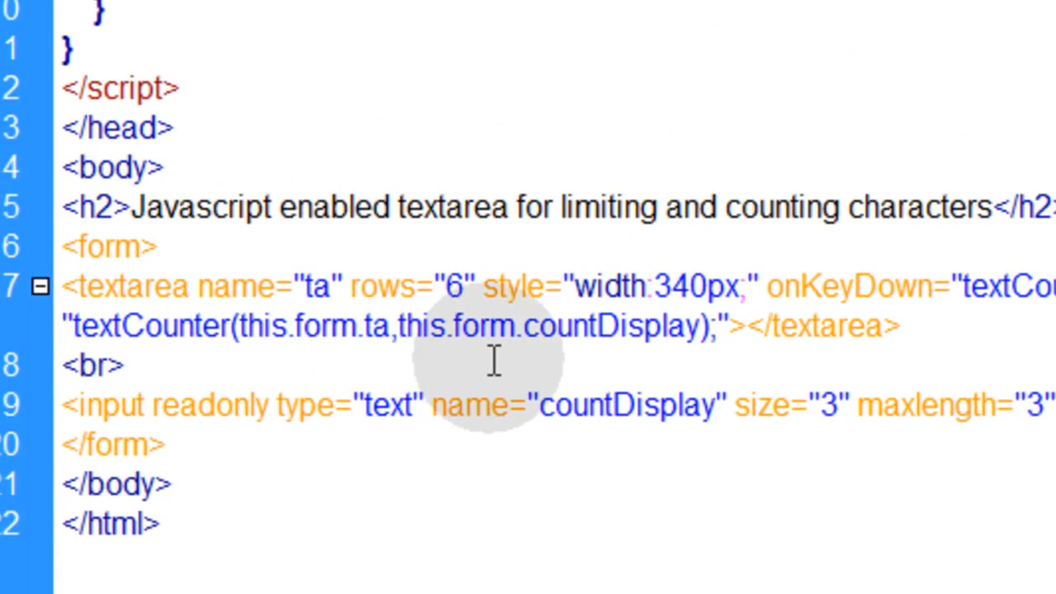
{"action": "double_click", "coordinate": [629, 405]}
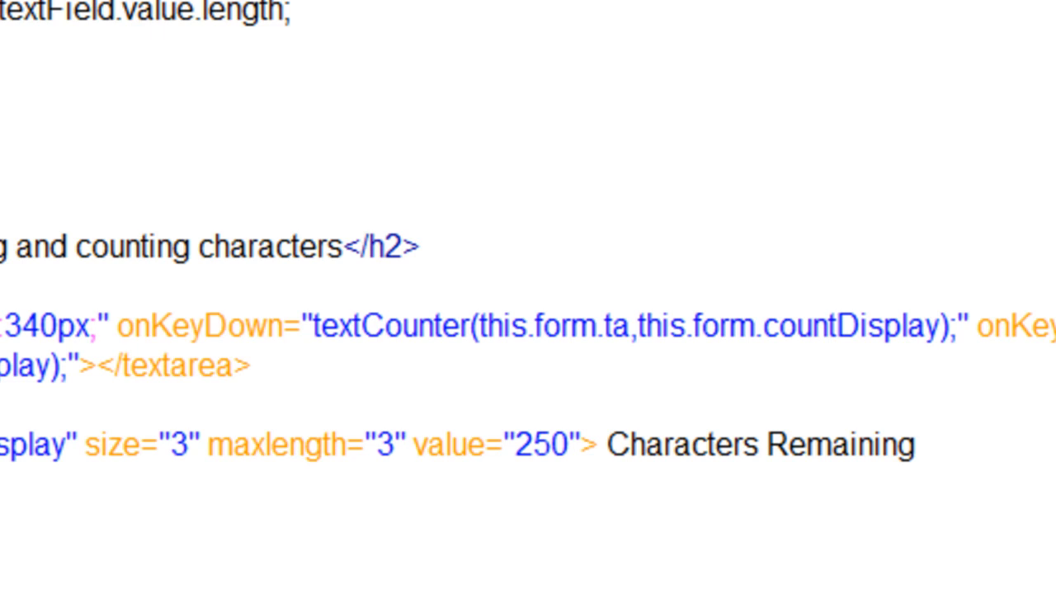
{"action": "double_click", "coordinate": [544, 325]}
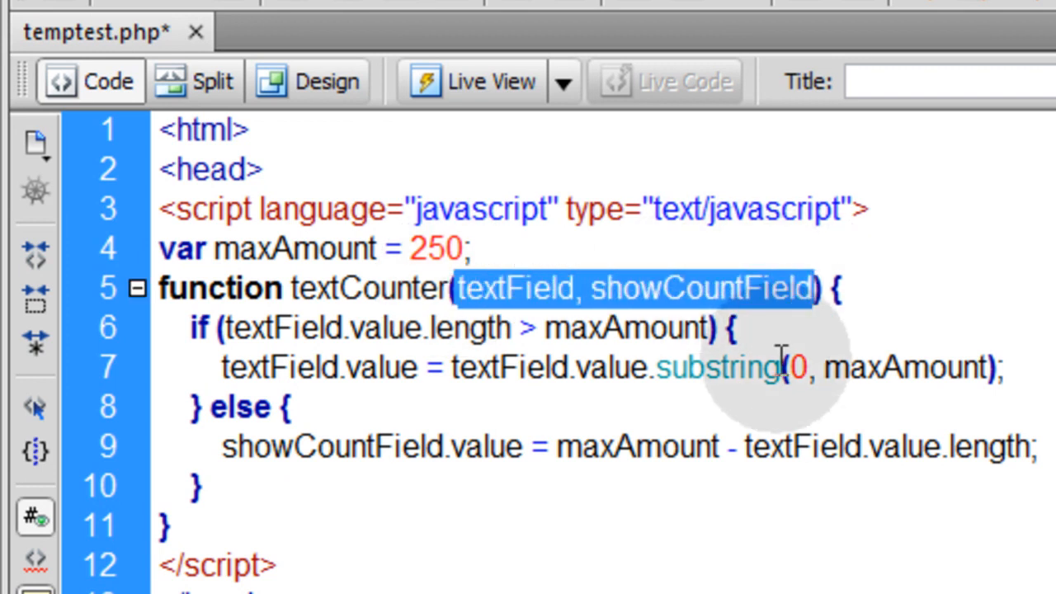
{"action": "double_click", "coordinate": [515, 288]}
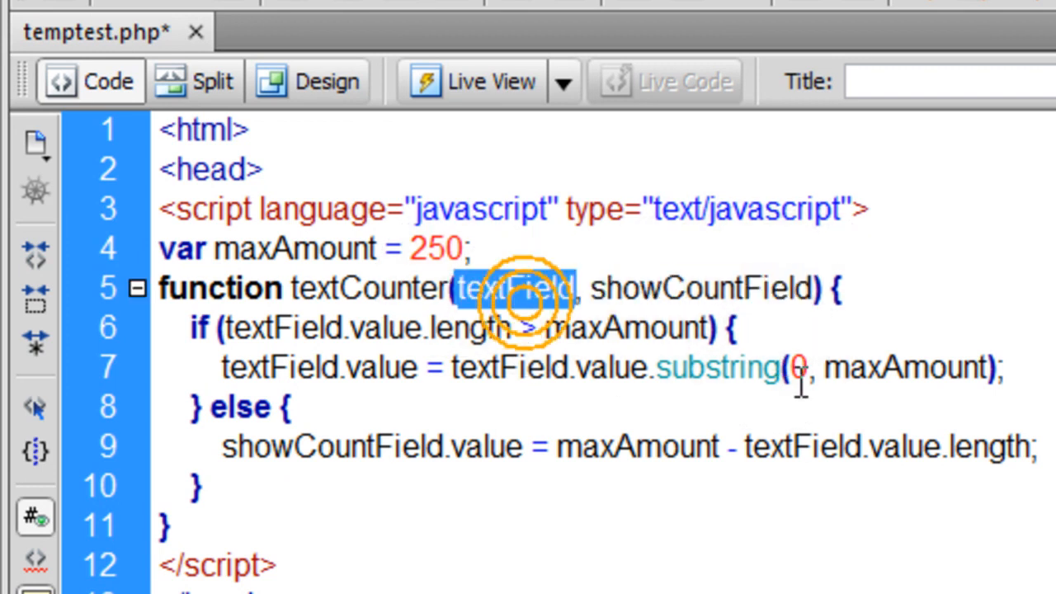
{"action": "double_click", "coordinate": [700, 287]}
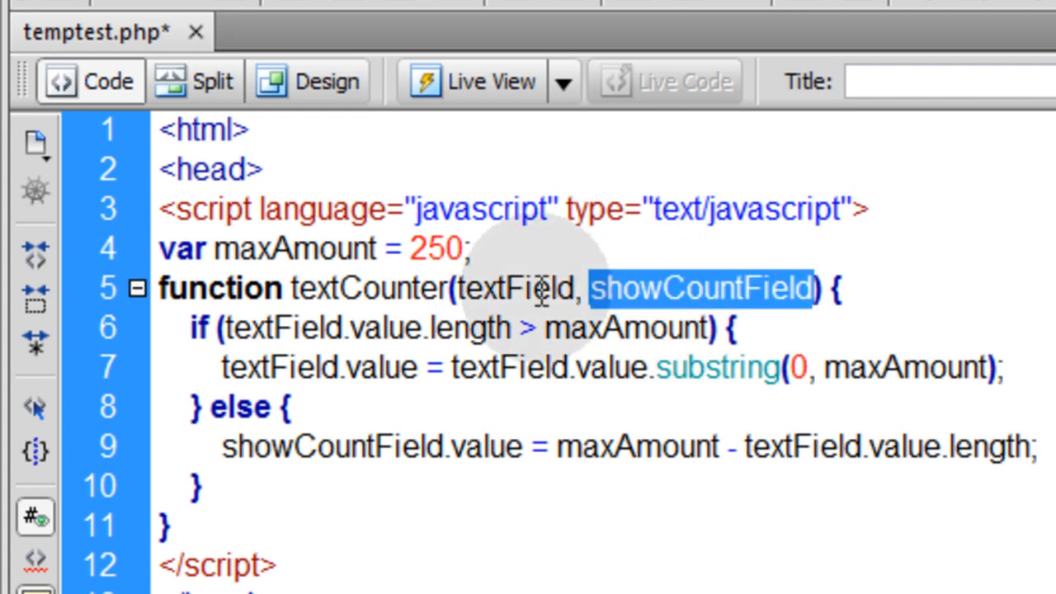
{"action": "type", "text": "x"}
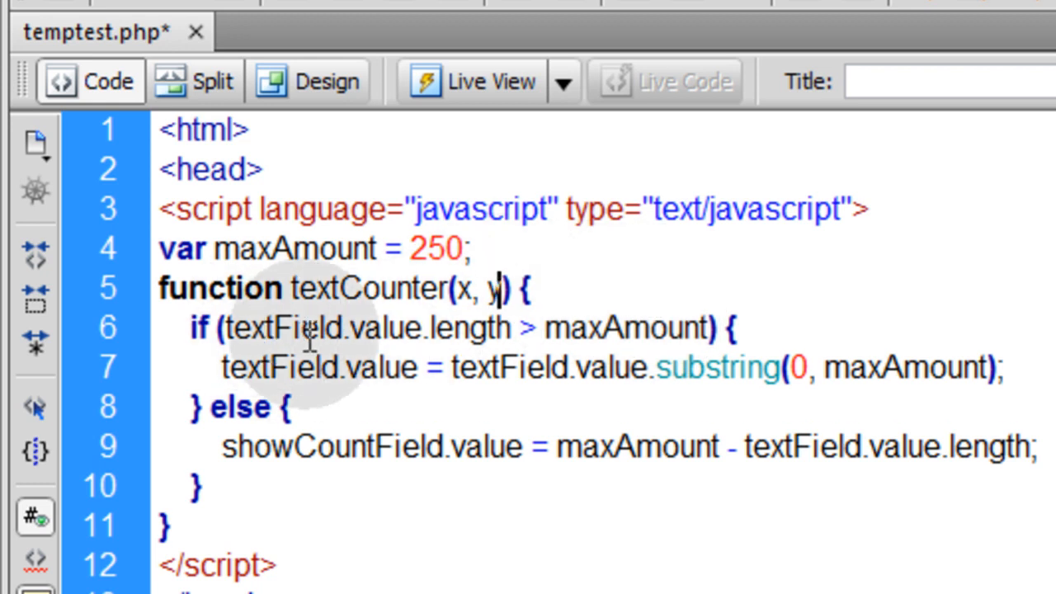
{"action": "double_click", "coordinate": [284, 326]}
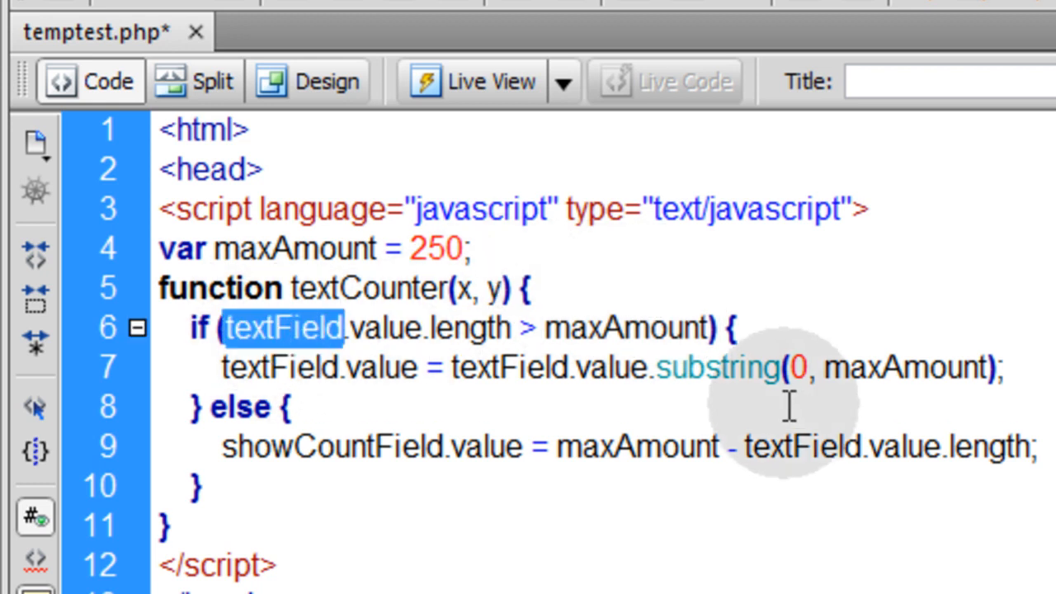
{"action": "type", "text": "xtField"}
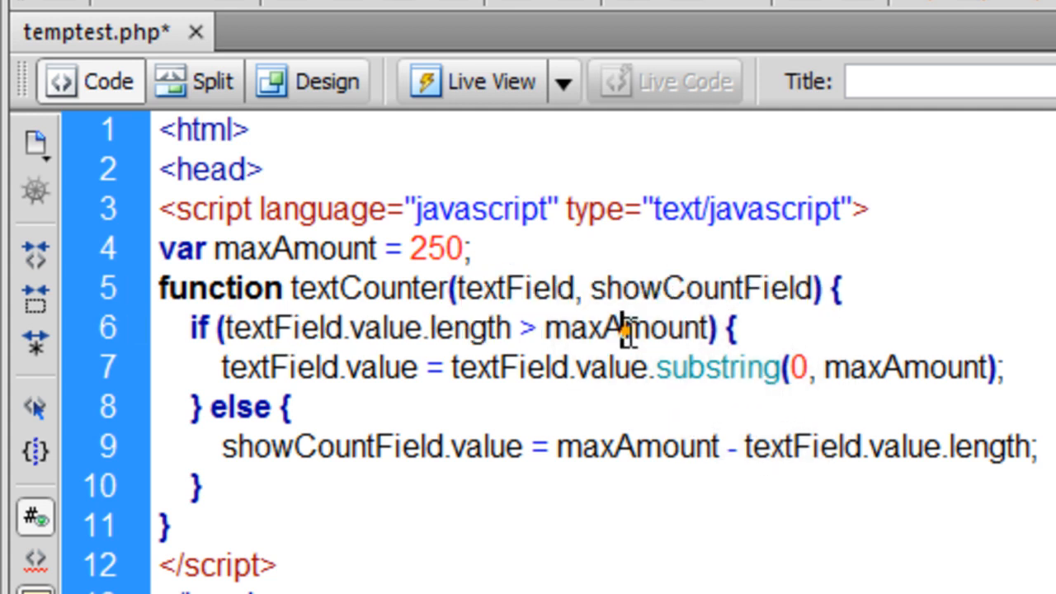
{"action": "double_click", "coordinate": [700, 287]}
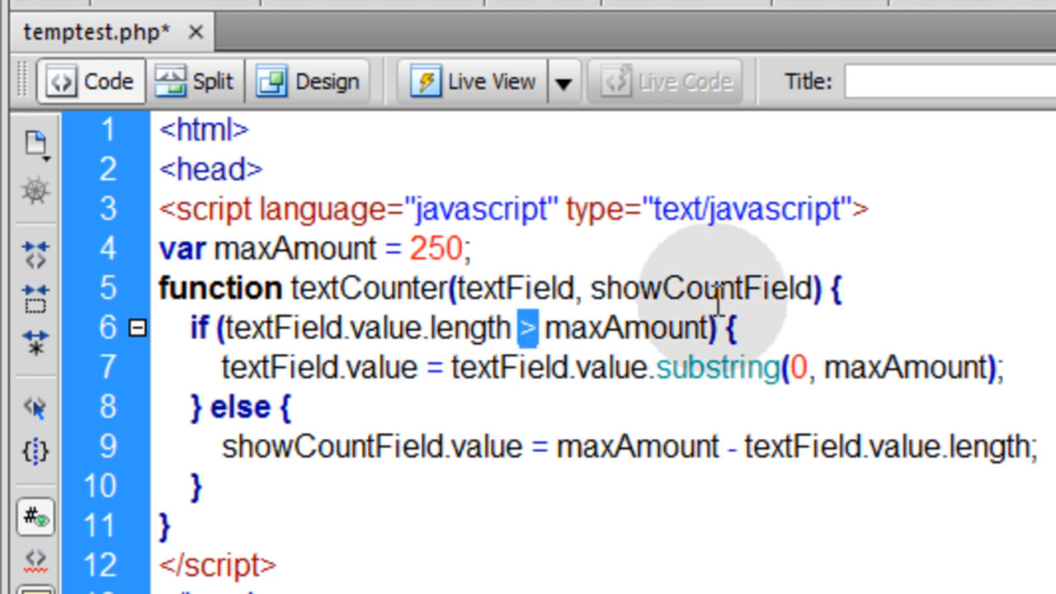
{"action": "mouse_move", "coordinate": [756, 461]}
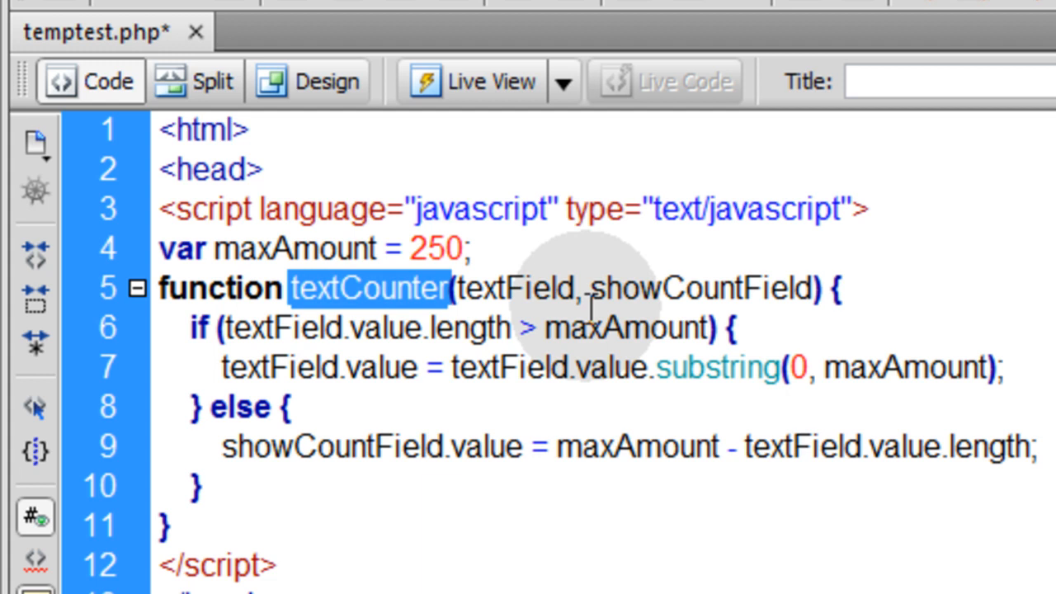
{"action": "mouse_move", "coordinate": [541, 342]}
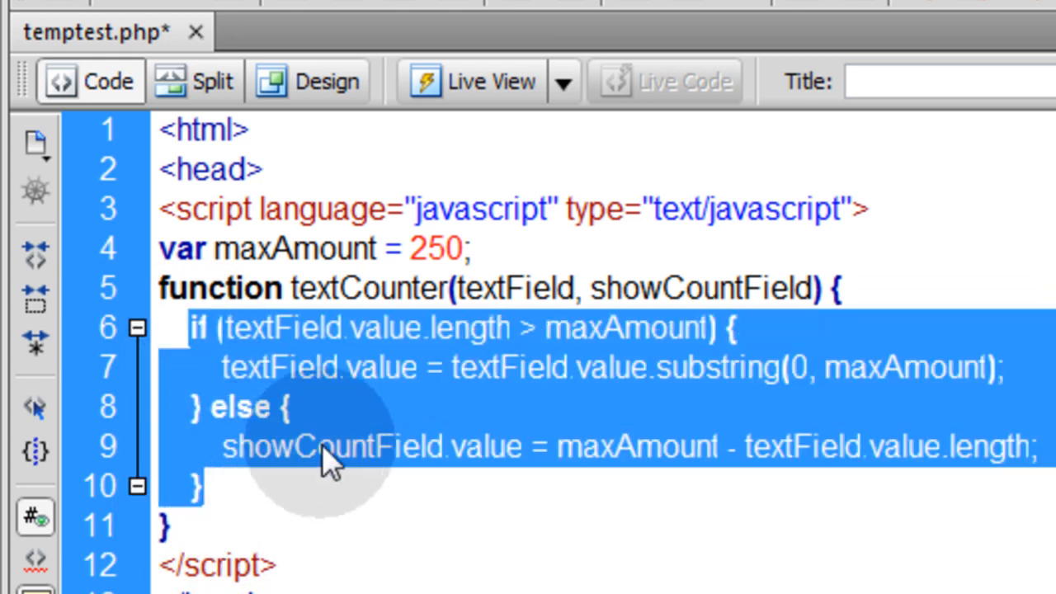
{"action": "left_click", "coordinate": [327, 410]}
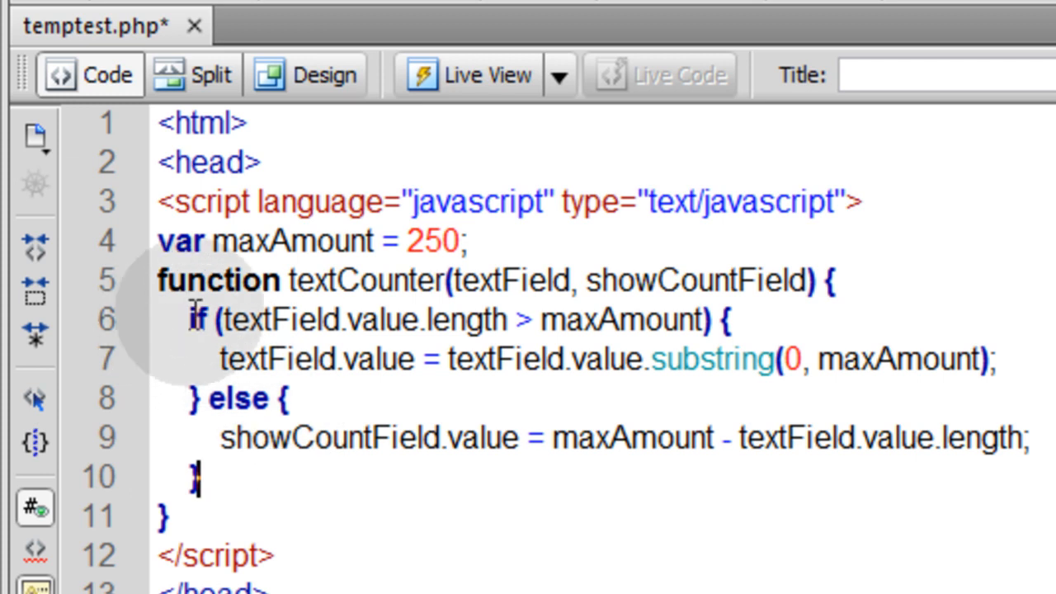
{"action": "mouse_move", "coordinate": [264, 320]}
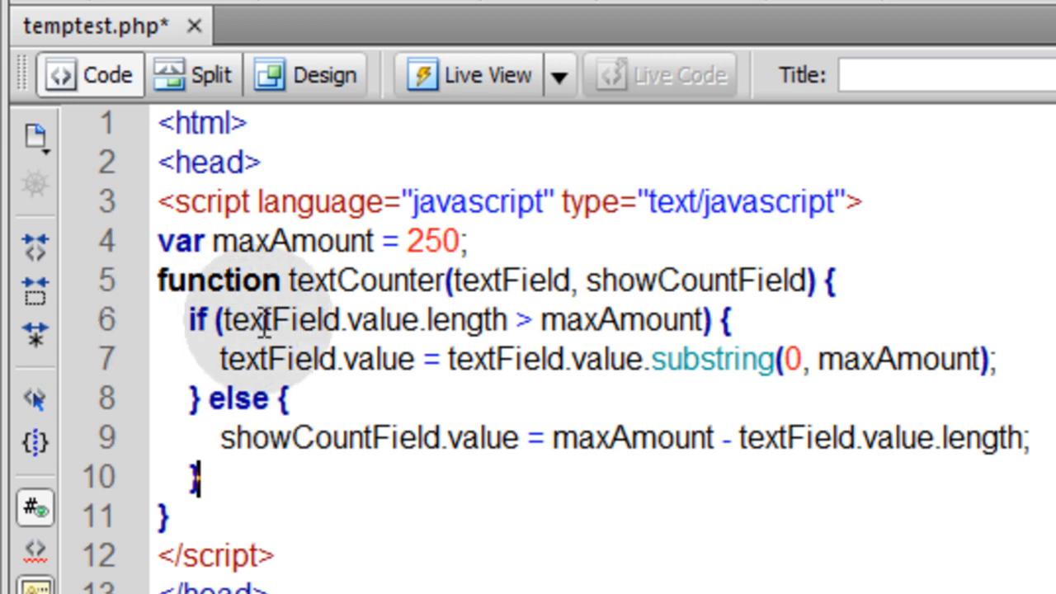
{"action": "mouse_move", "coordinate": [426, 320]}
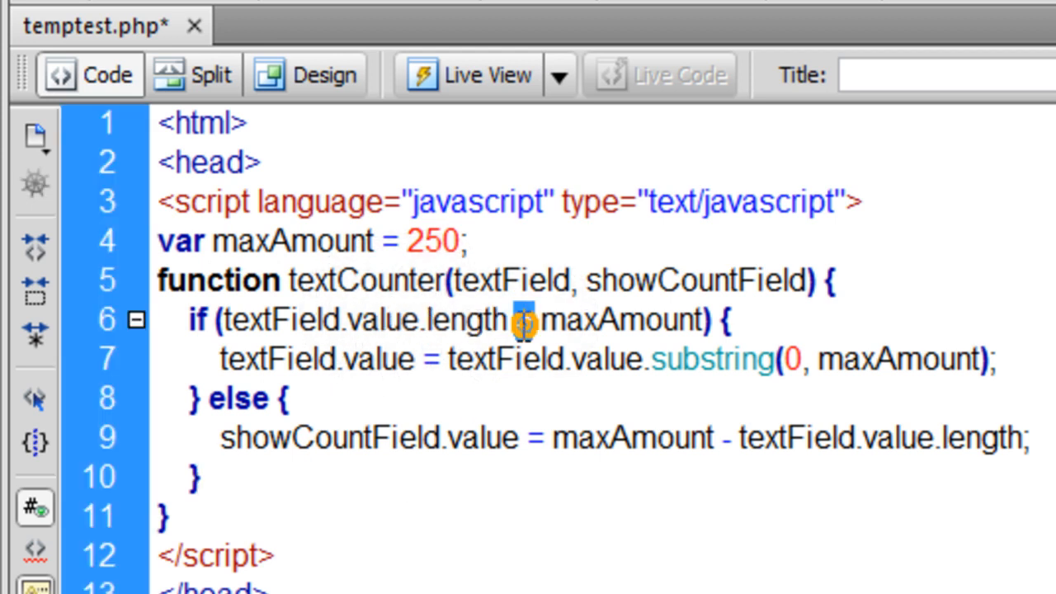
{"action": "double_click", "coordinate": [620, 320]}
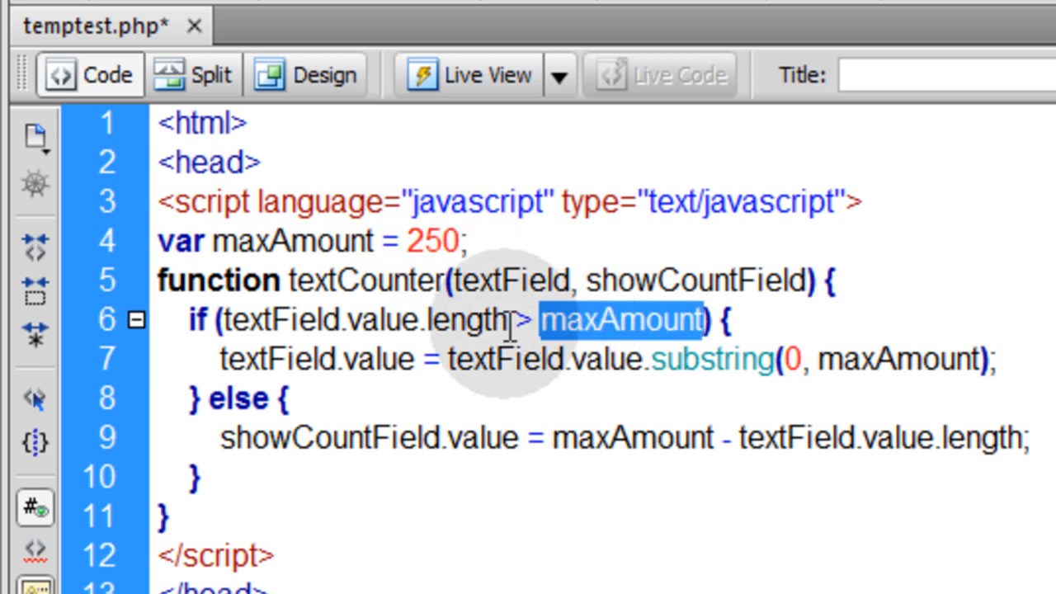
{"action": "double_click", "coordinate": [383, 320]}
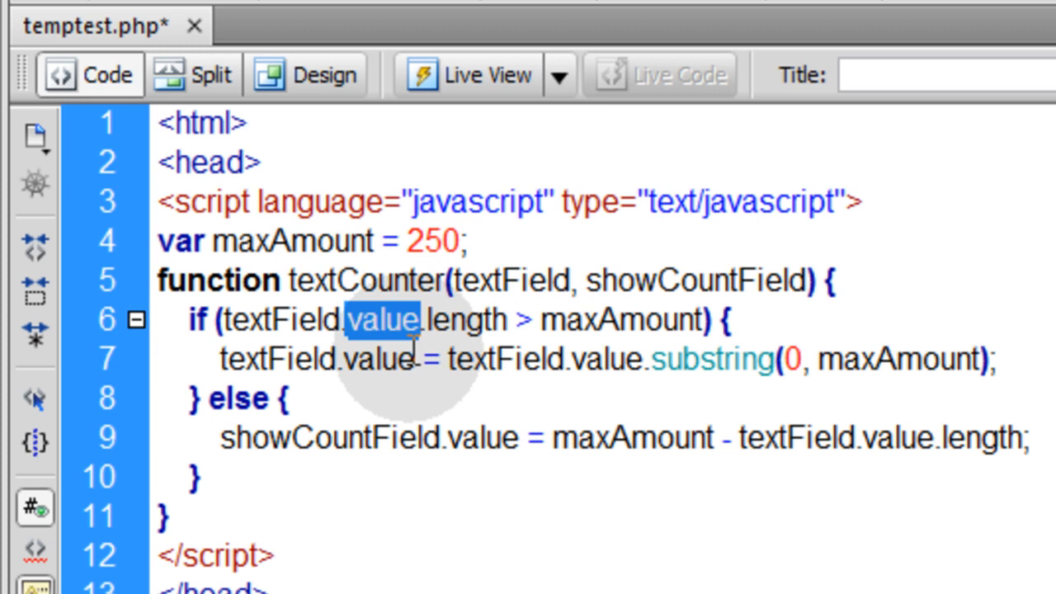
{"action": "double_click", "coordinate": [281, 320]}
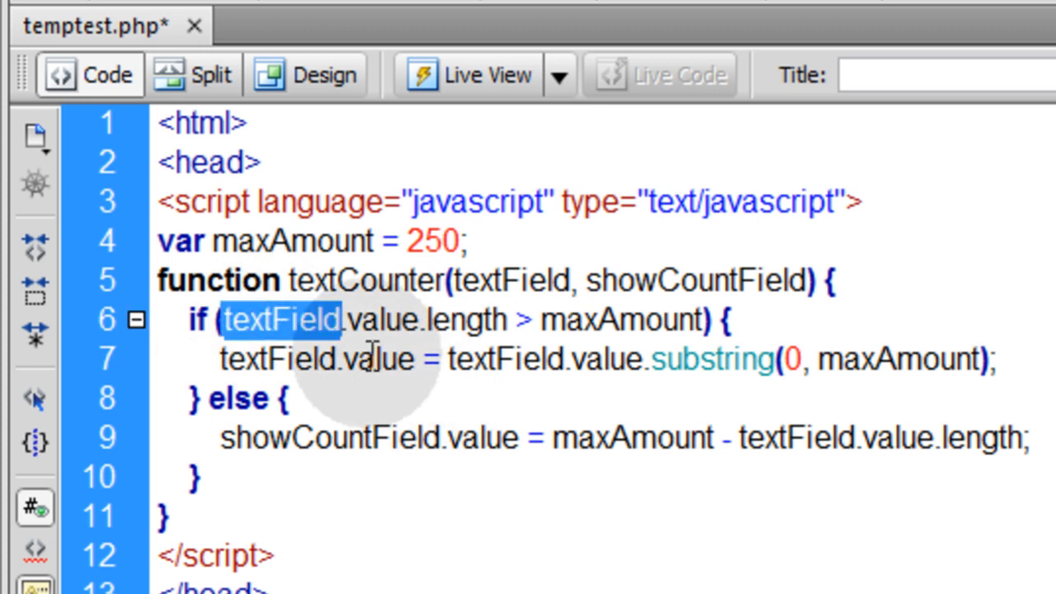
{"action": "left_click", "coordinate": [346, 320]}
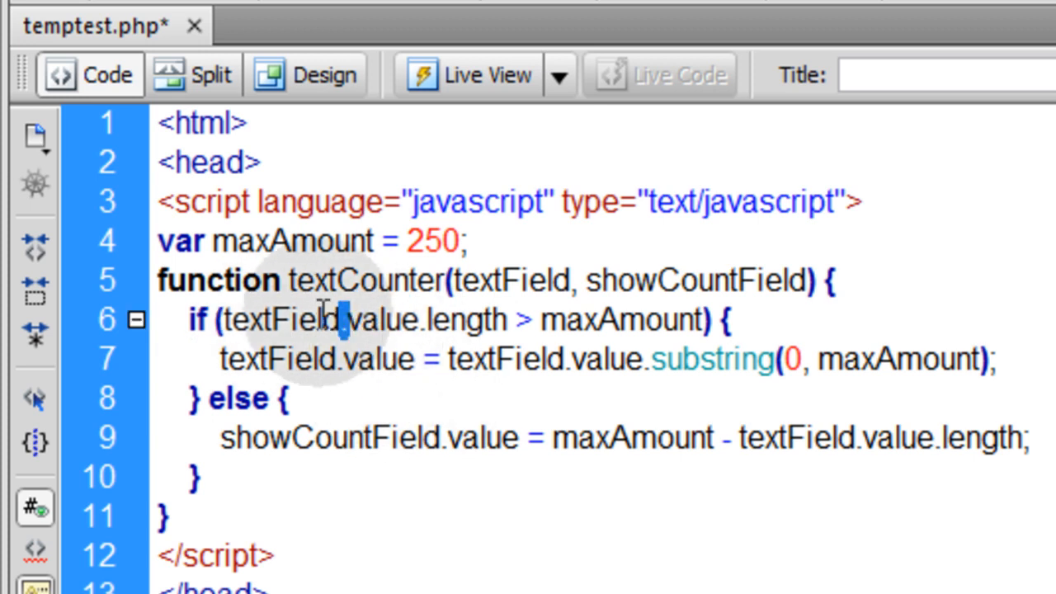
{"action": "double_click", "coordinate": [383, 320]}
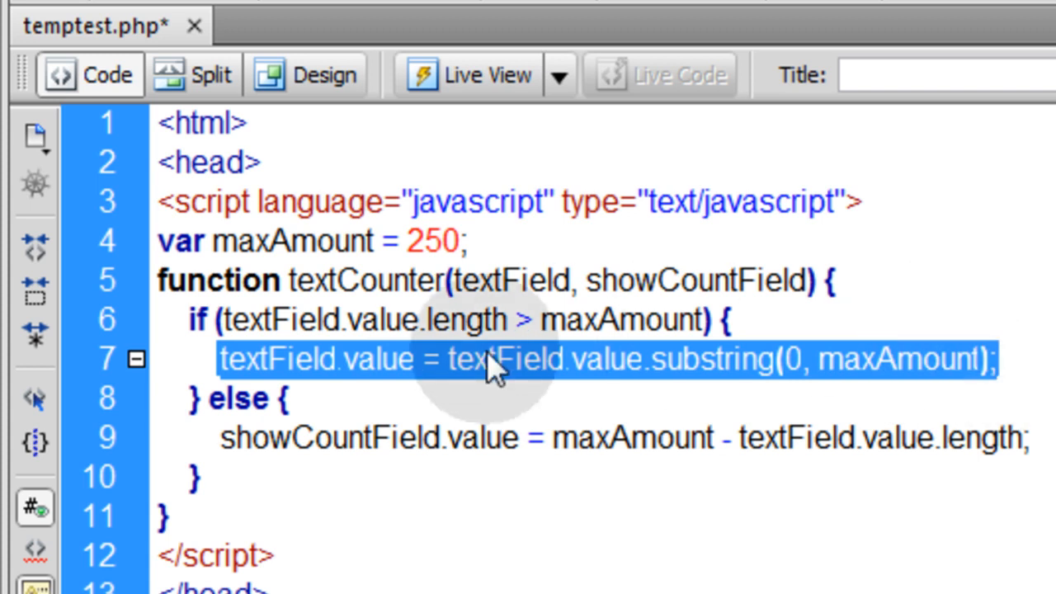
{"action": "mouse_move", "coordinate": [548, 330]}
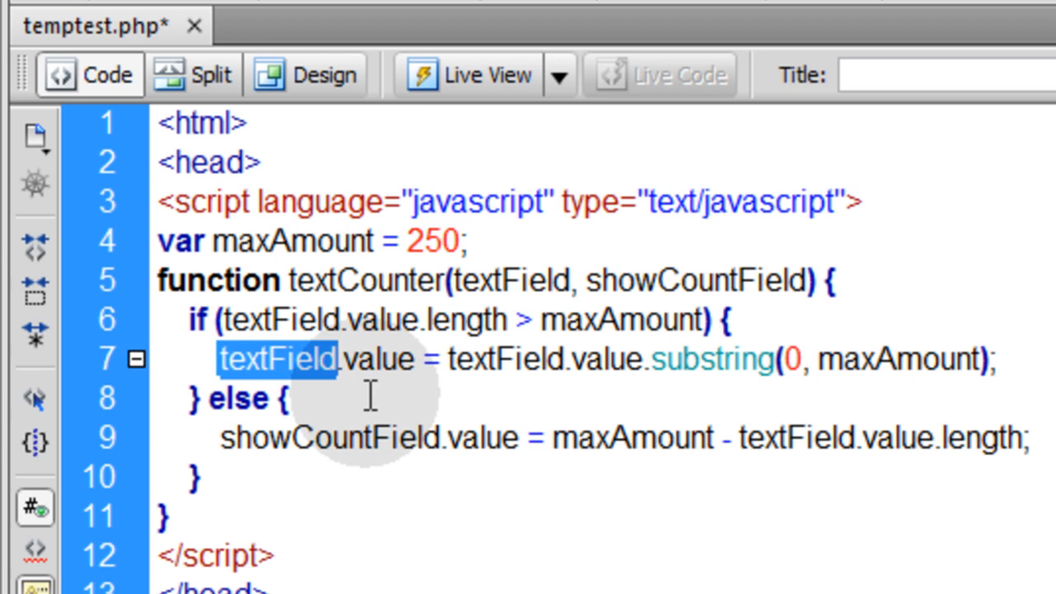
{"action": "double_click", "coordinate": [383, 360]}
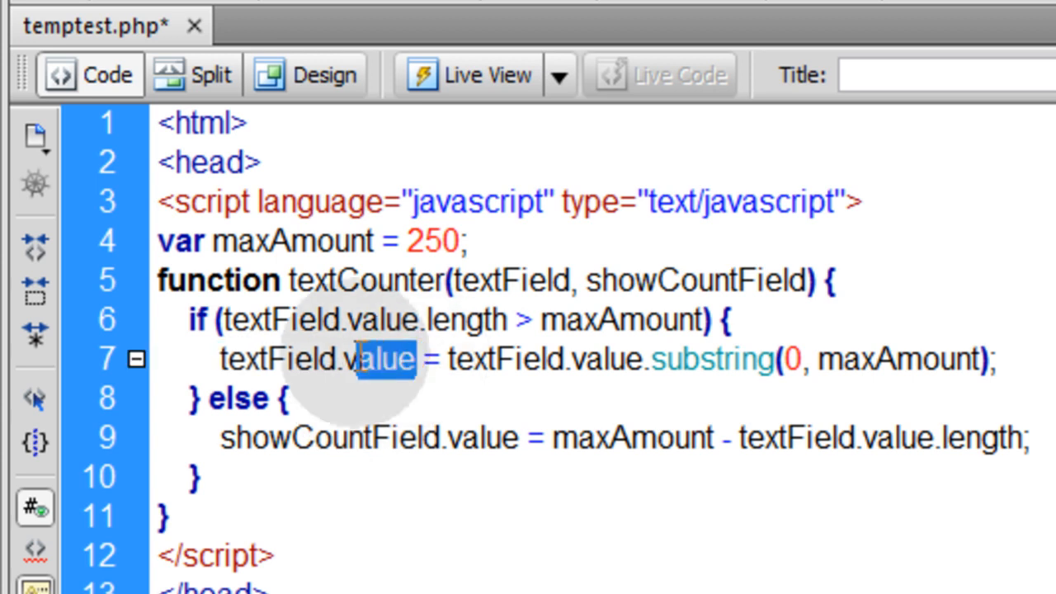
{"action": "double_click", "coordinate": [383, 360]}
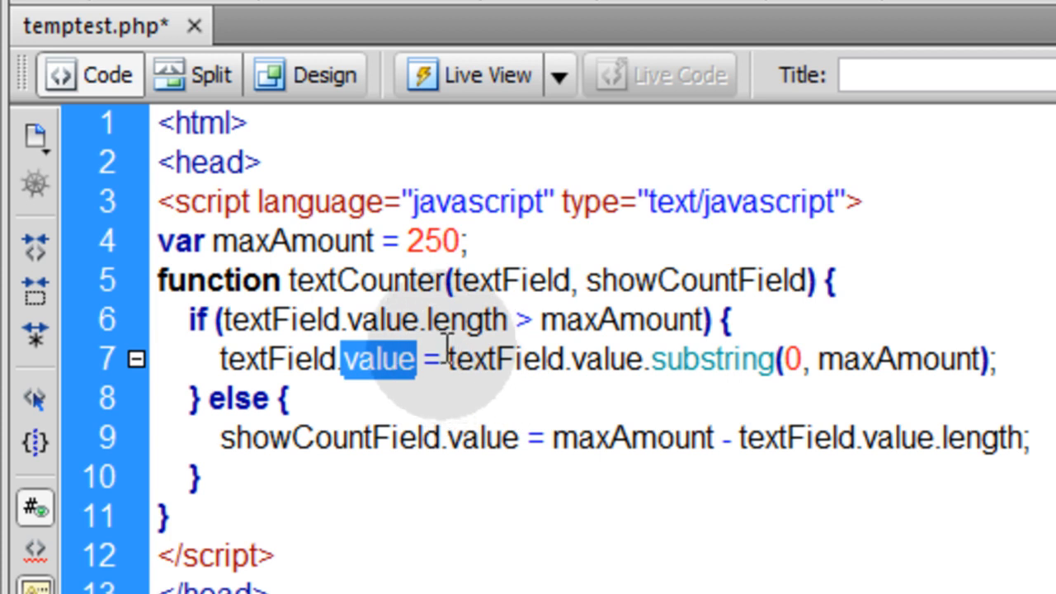
{"action": "left_click_drag", "start_coordinate": [446, 360], "coordinate": [990, 360]}
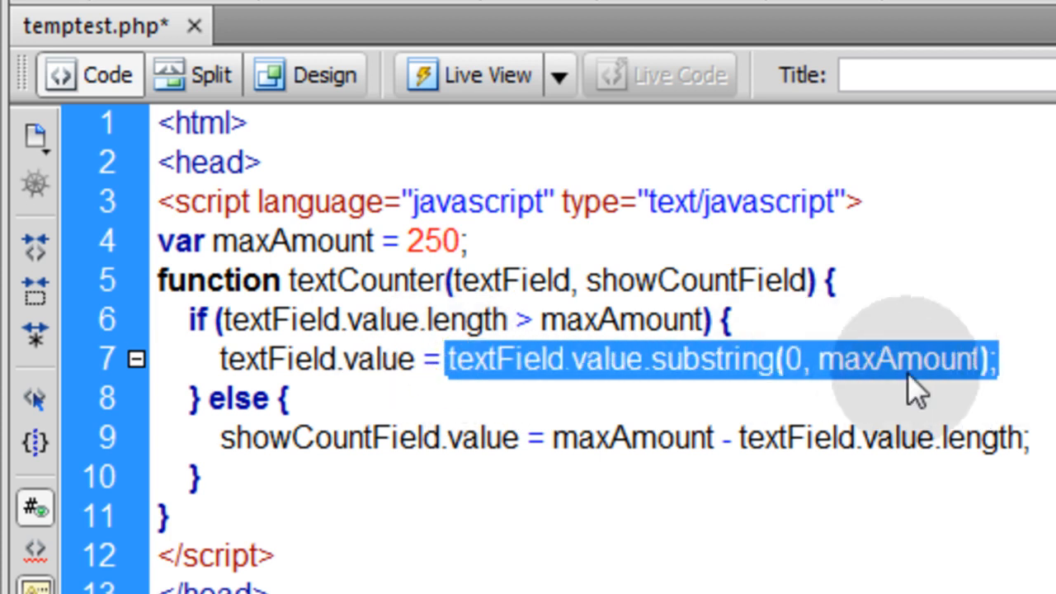
{"action": "double_click", "coordinate": [602, 360]}
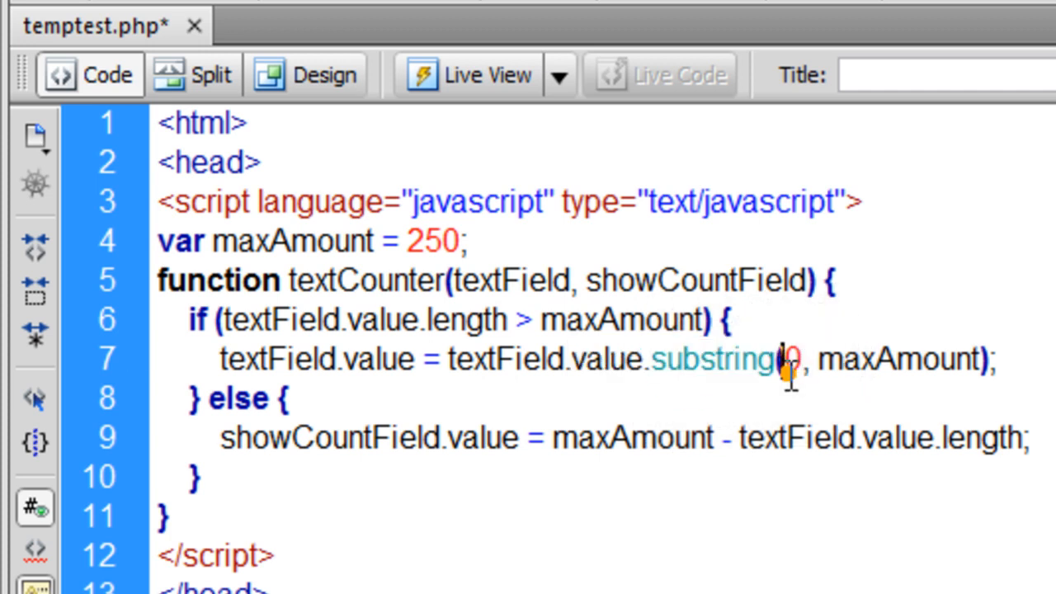
{"action": "double_click", "coordinate": [715, 359]}
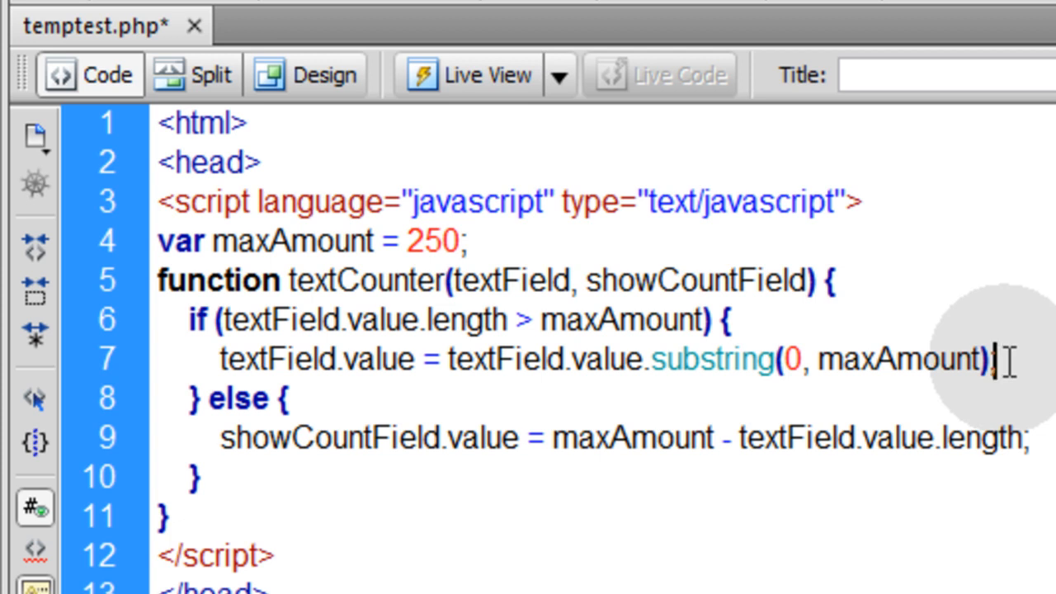
{"action": "double_click", "coordinate": [328, 438]}
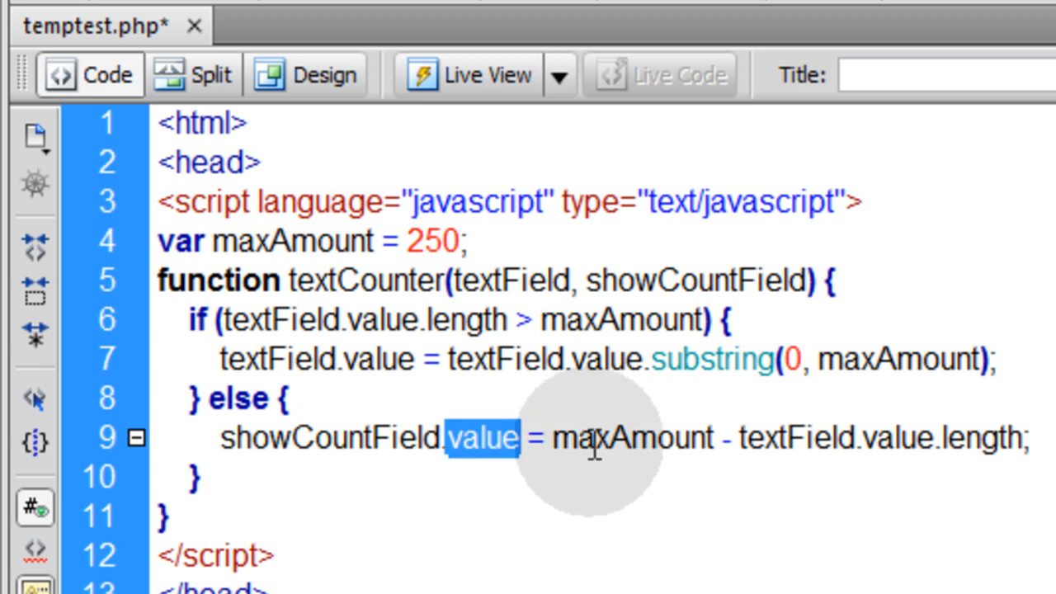
{"action": "double_click", "coordinate": [631, 439]}
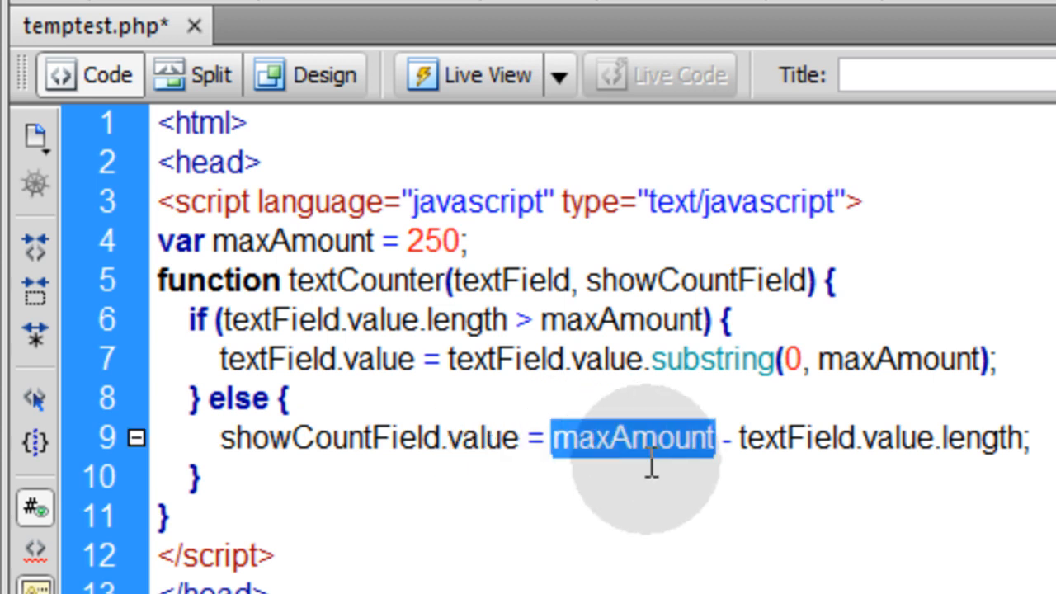
{"action": "mouse_move", "coordinate": [911, 429]}
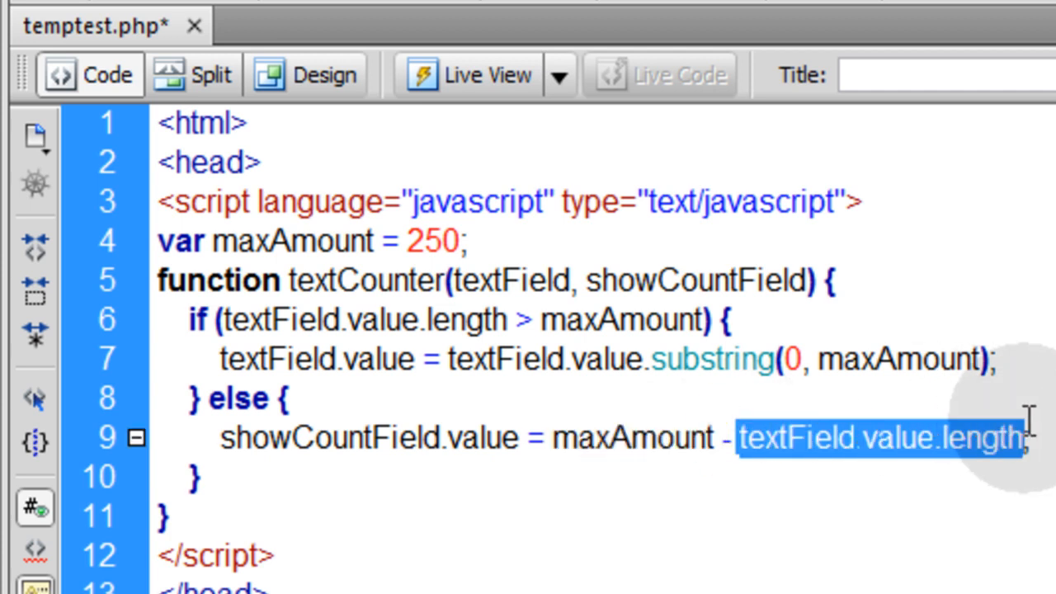
{"action": "left_click", "coordinate": [614, 437]}
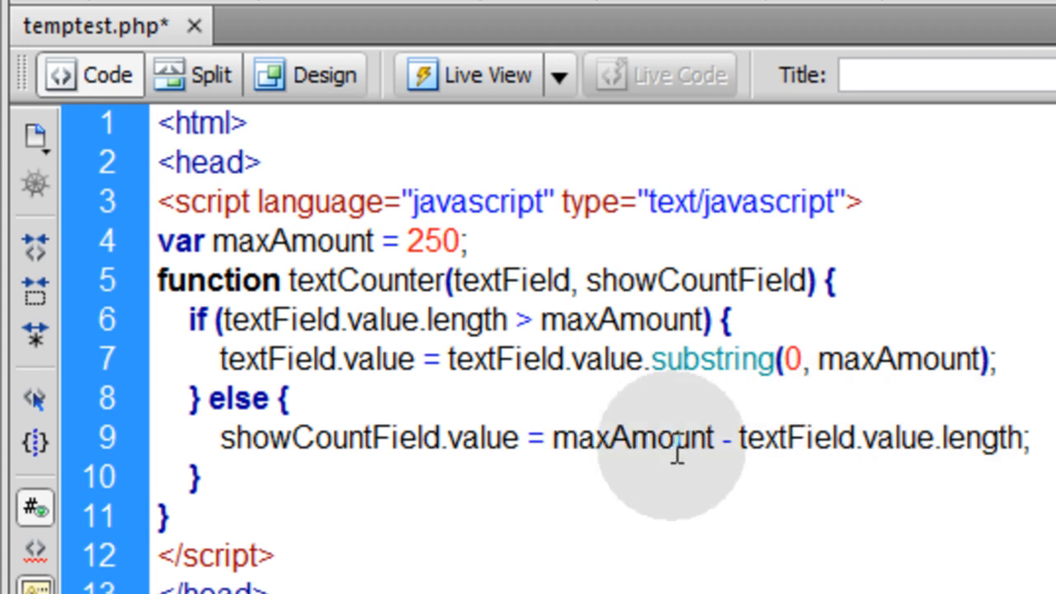
{"action": "double_click", "coordinate": [367, 437]}
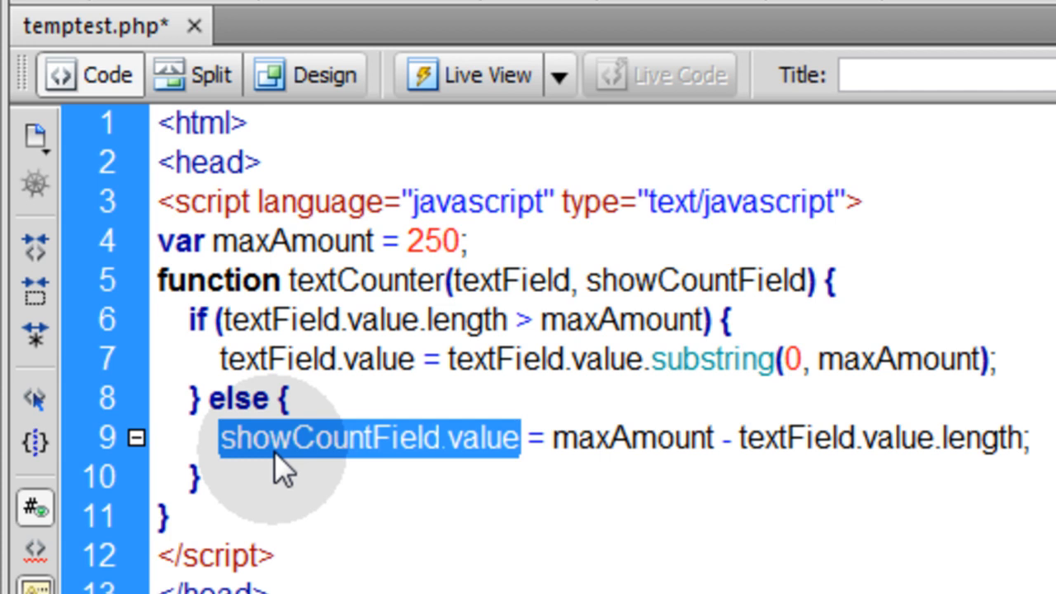
{"action": "left_click", "coordinate": [297, 475]}
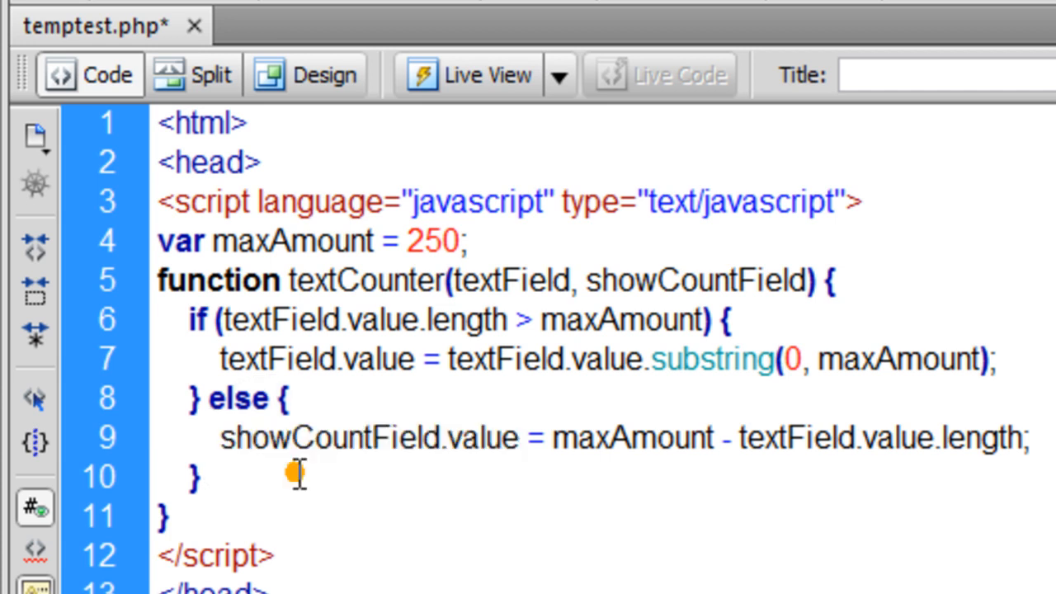